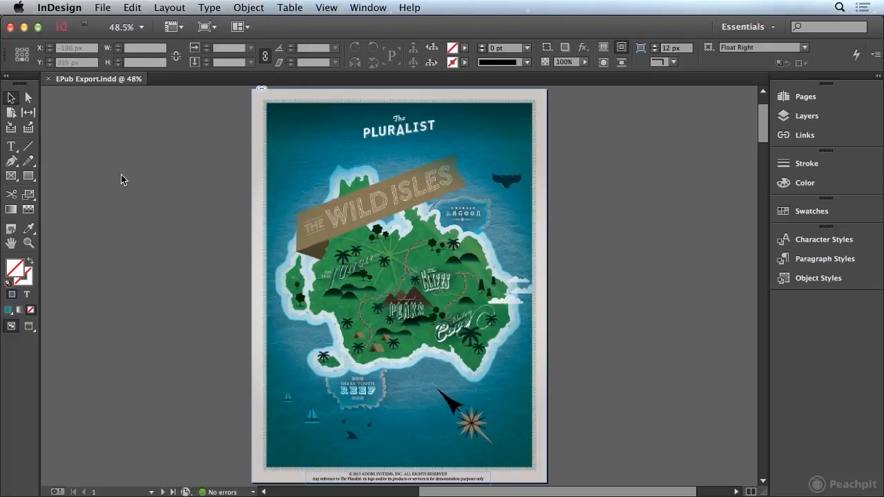
- Bring up the document's File Info metadata dialog
{"action": "left_click", "coordinate": [102, 9]}
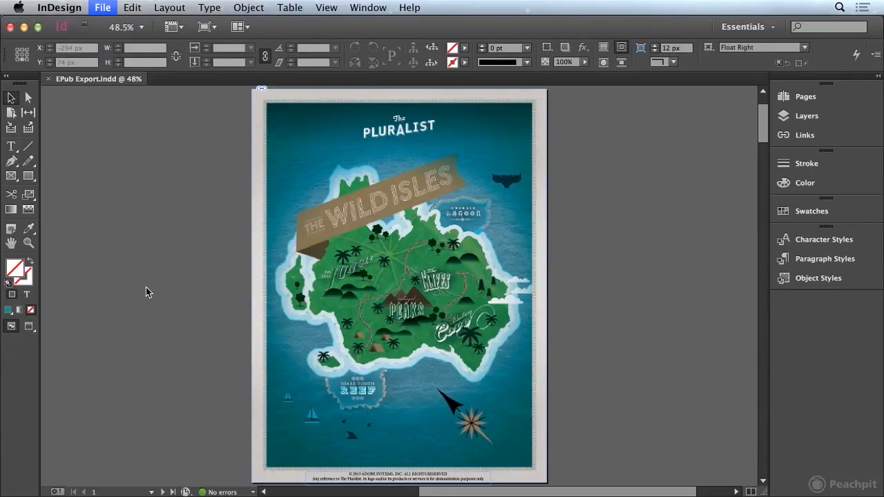
{"action": "left_click", "coordinate": [102, 9]}
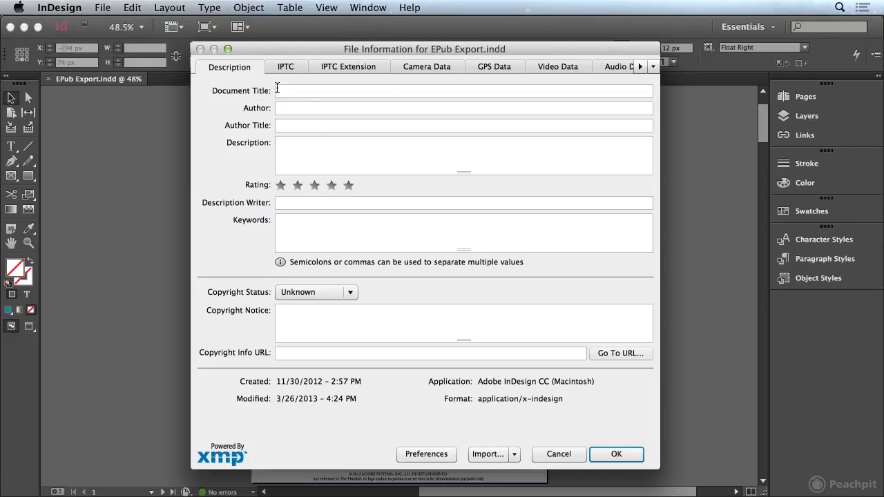
- Enter Document Title 'The Wild Isles' and Author 'Learn by Video', then confirm
{"action": "left_click", "coordinate": [464, 91]}
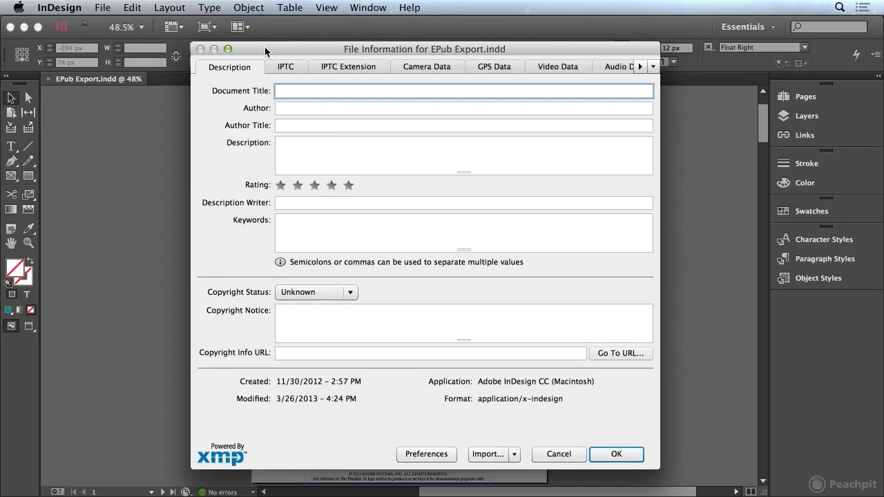
{"action": "left_click_drag", "start_coordinate": [425, 50], "coordinate": [670, 69]}
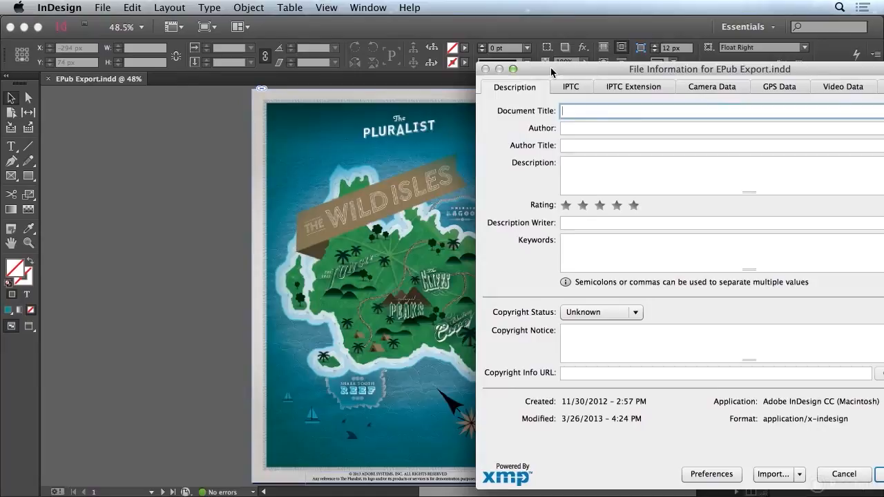
{"action": "type", "text": "The Wil"}
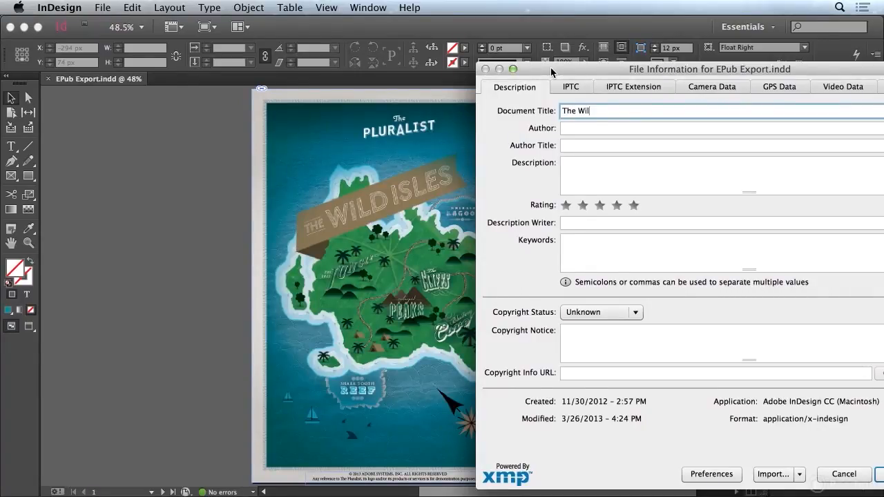
{"action": "type", "text": "d Isles"}
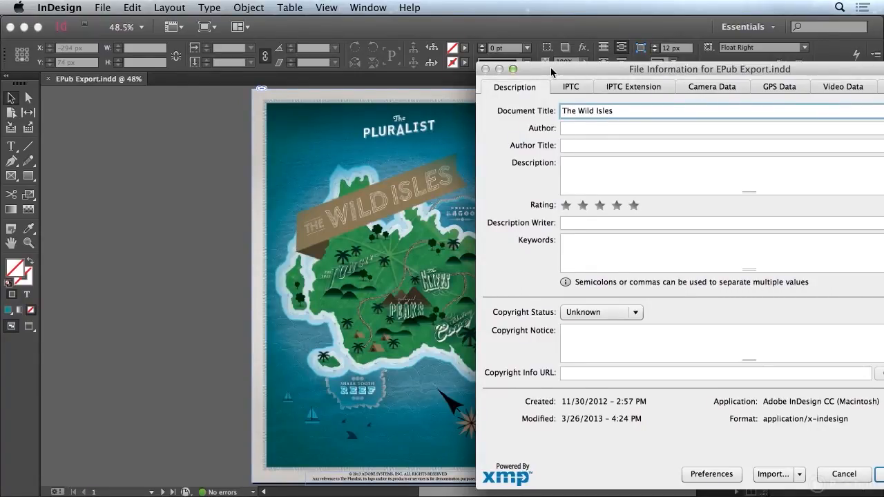
{"action": "left_click", "coordinate": [718, 127]}
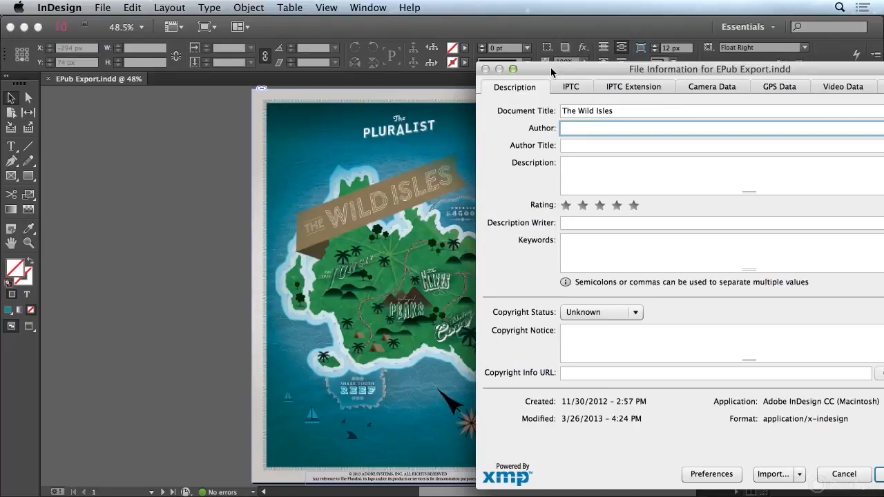
{"action": "type", "text": "Lear"}
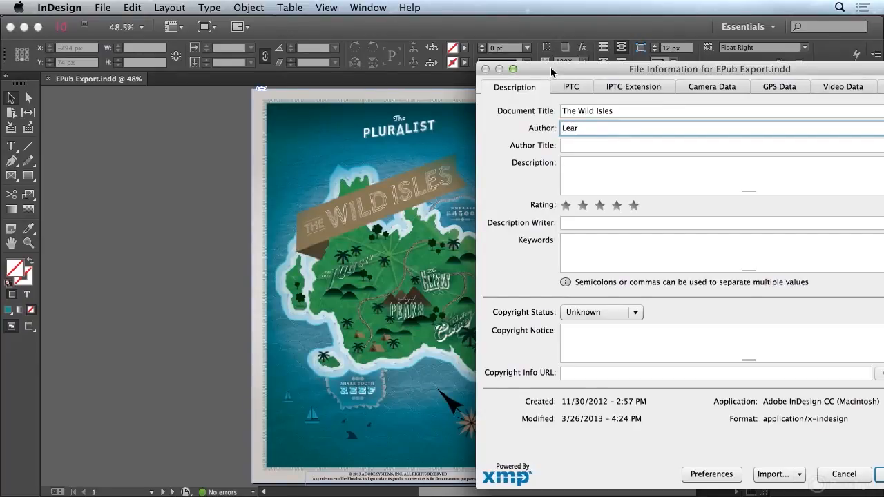
{"action": "type", "text": "n by Video"}
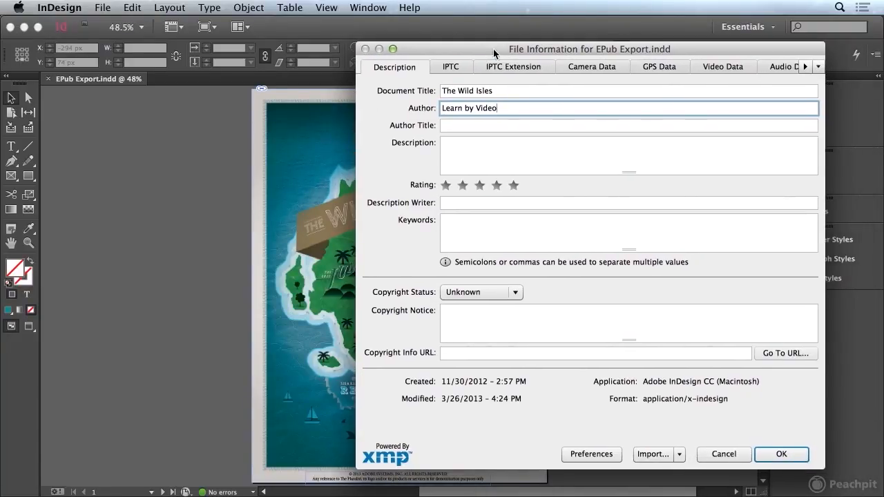
{"action": "left_click", "coordinate": [780, 453]}
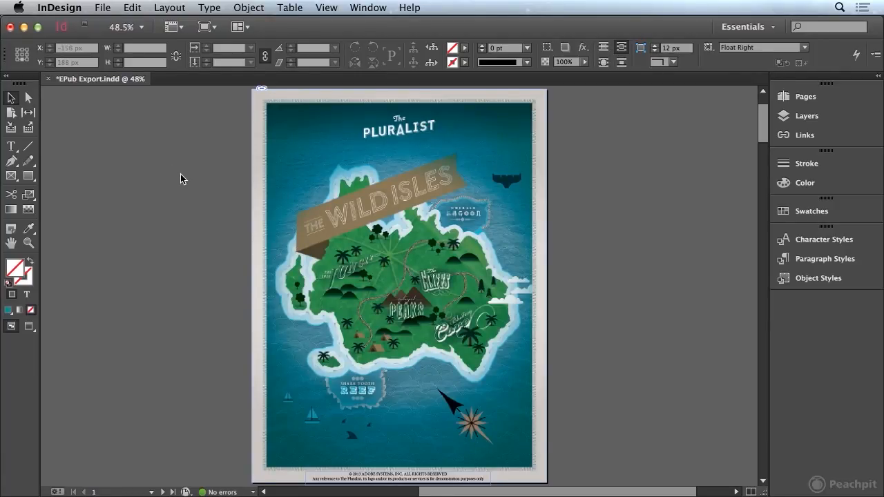
- Start an EPUB export named 'EPub Export' targeting the Chapter 16 folder
{"action": "left_click", "coordinate": [102, 8]}
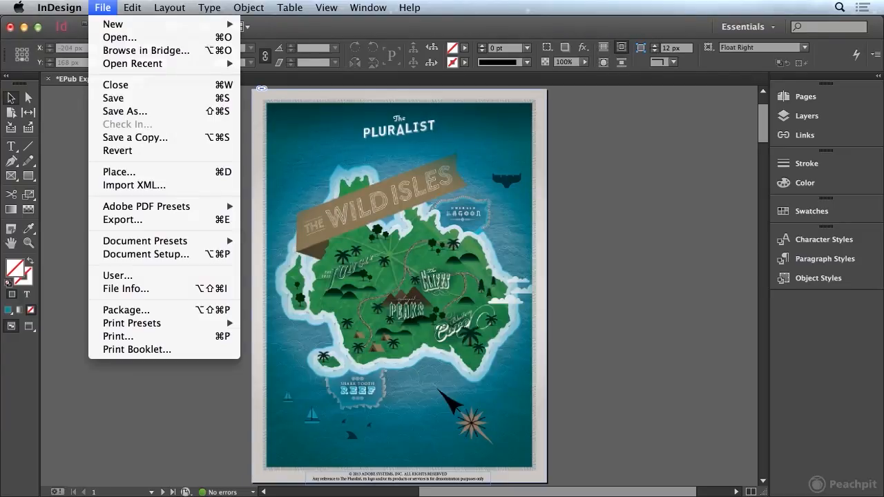
{"action": "left_click", "coordinate": [121, 220]}
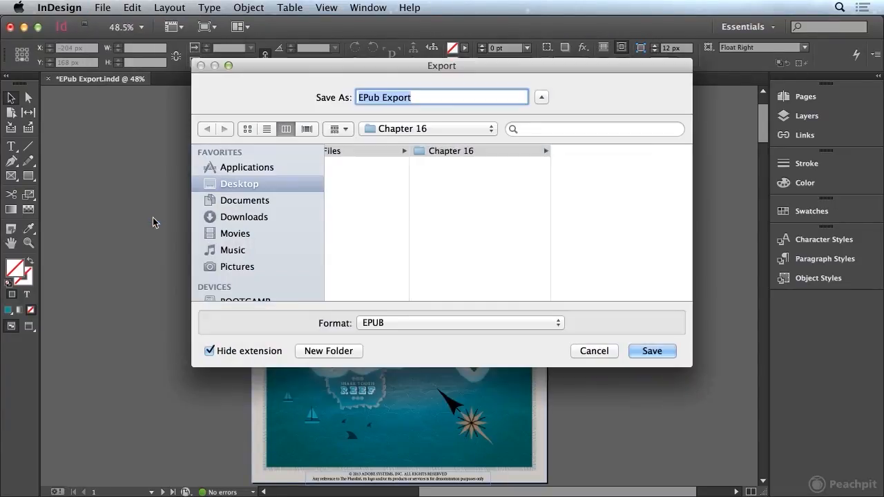
{"action": "left_click", "coordinate": [451, 150]}
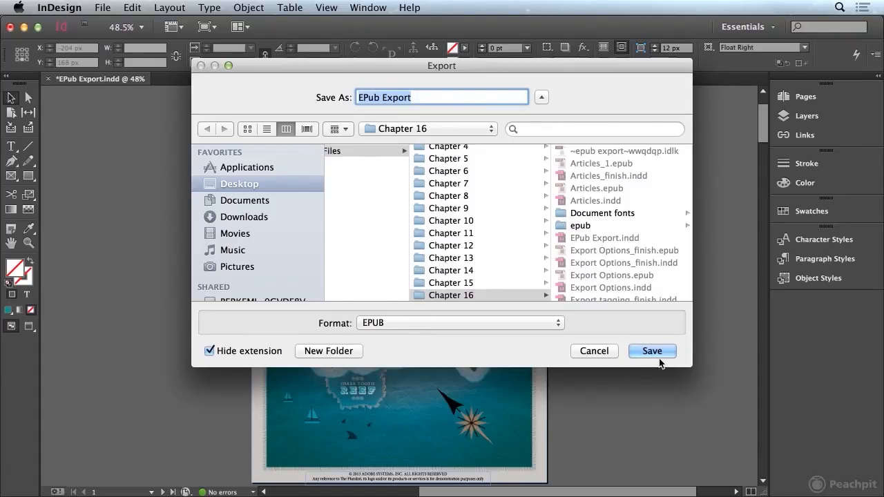
- Save the export to Chapter 16 and keep EPUB 3.0 as the export version
{"action": "left_click", "coordinate": [652, 351]}
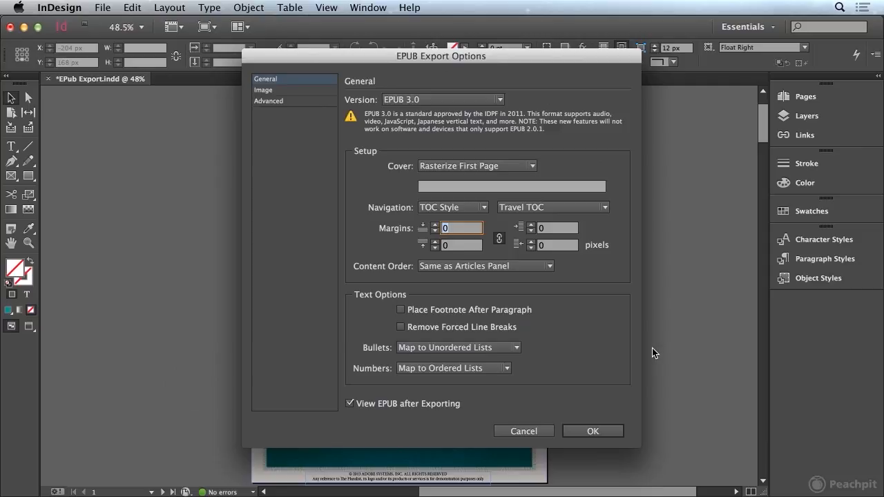
{"action": "mouse_move", "coordinate": [481, 87]}
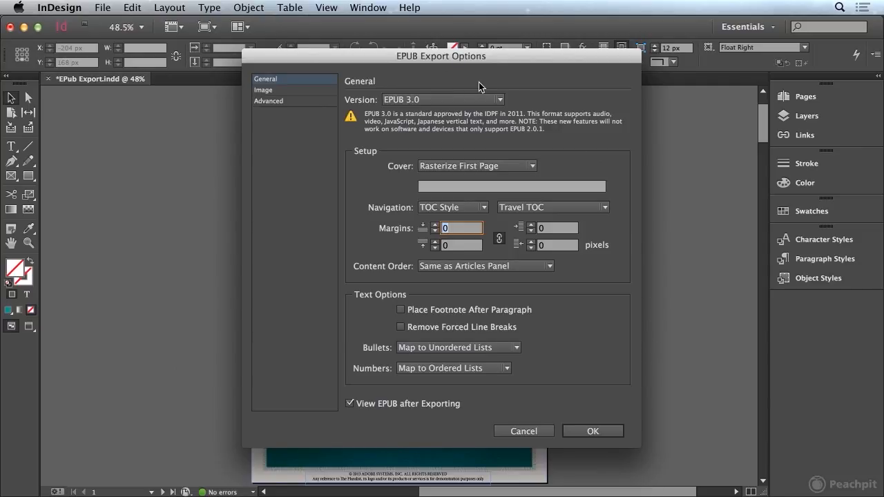
{"action": "mouse_move", "coordinate": [268, 84]}
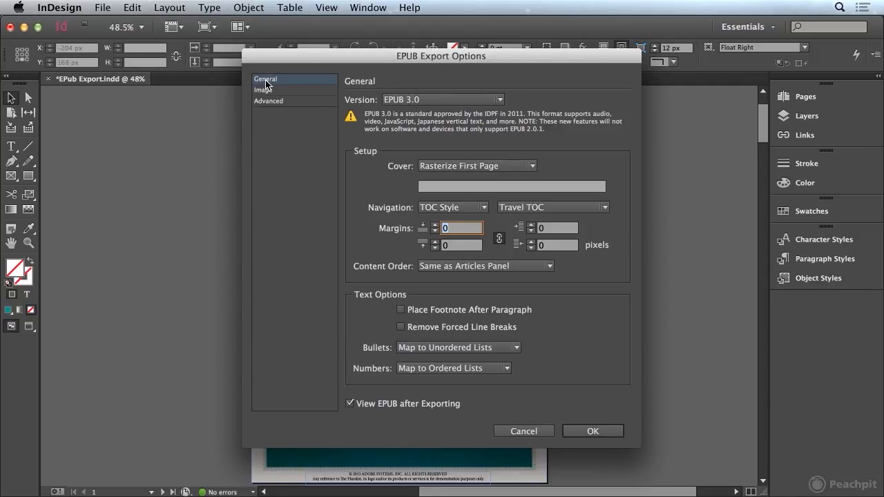
{"action": "left_click", "coordinate": [497, 99]}
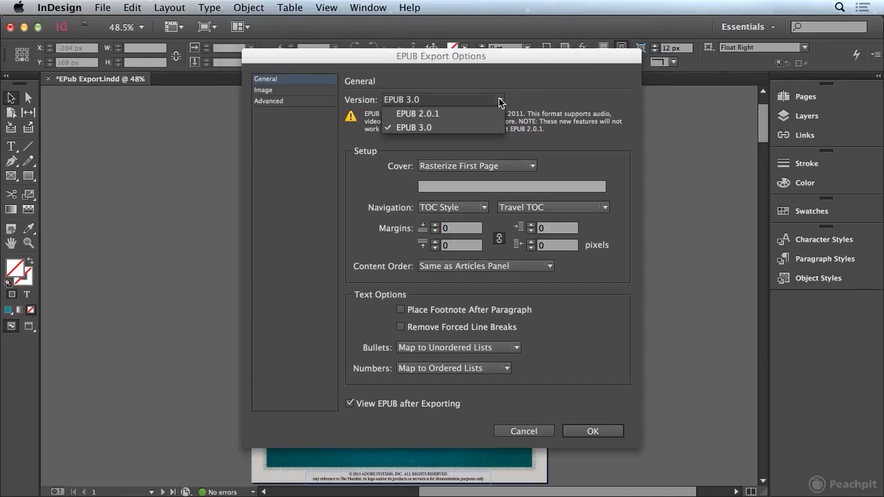
{"action": "mouse_move", "coordinate": [478, 130]}
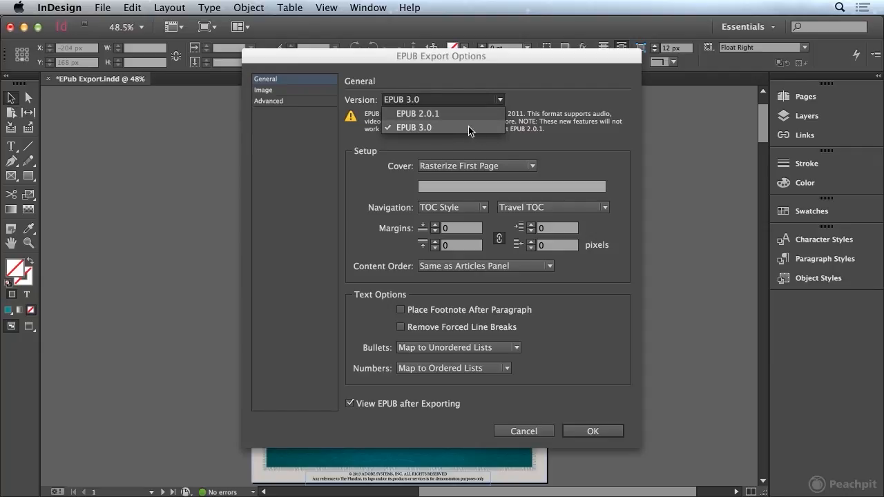
{"action": "left_click", "coordinate": [413, 127]}
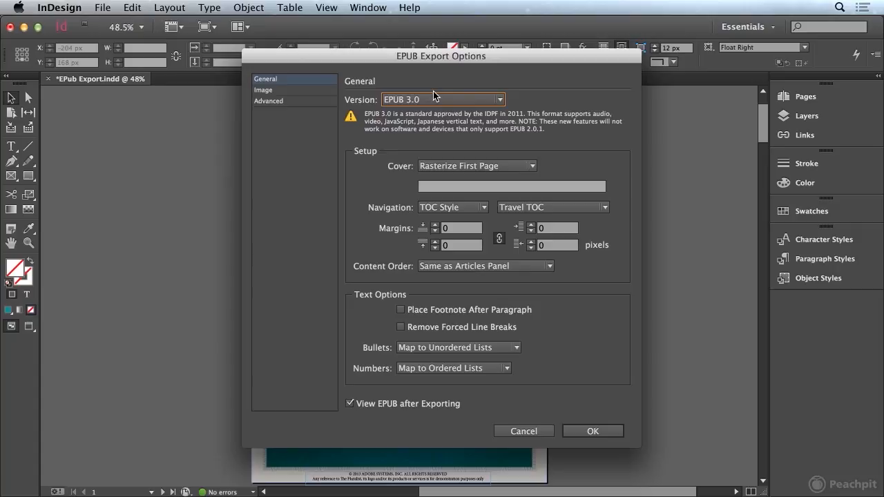
{"action": "mouse_move", "coordinate": [454, 99]}
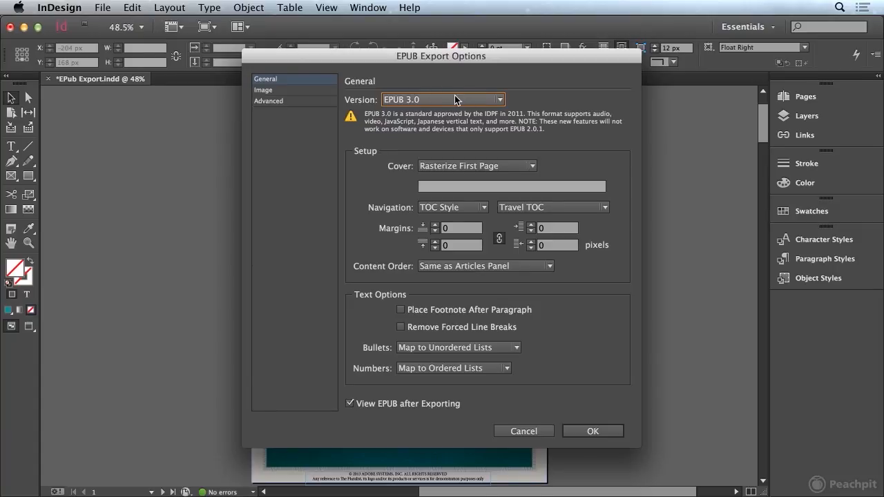
{"action": "mouse_move", "coordinate": [559, 100]}
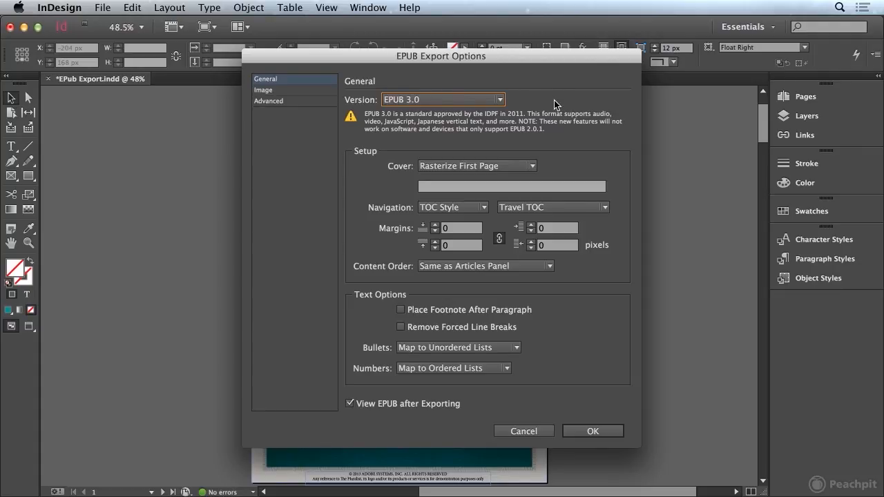
{"action": "mouse_move", "coordinate": [456, 160]}
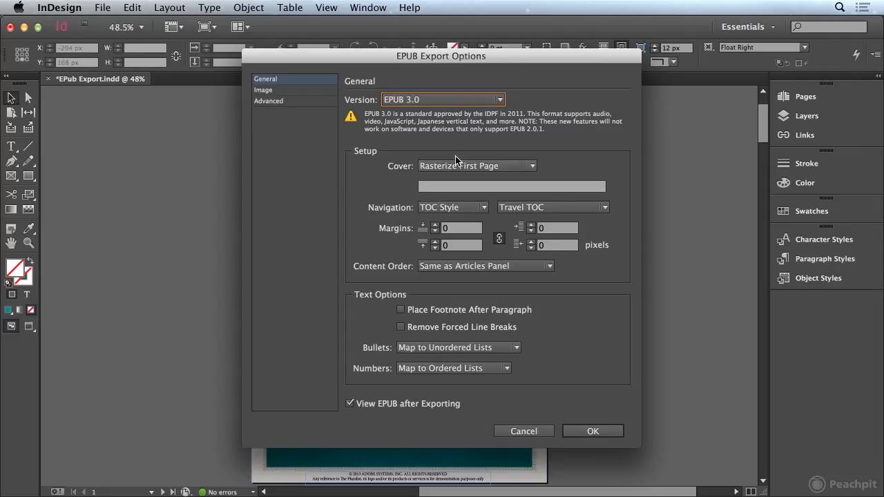
{"action": "mouse_move", "coordinate": [435, 164]}
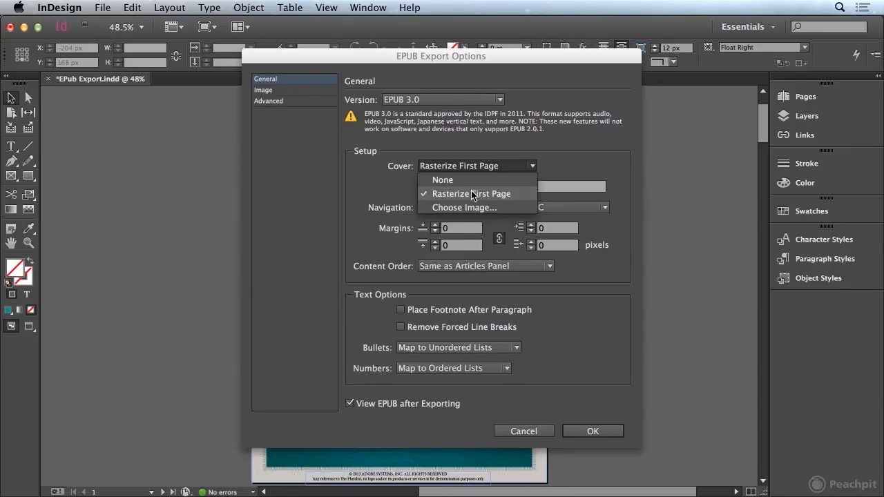
{"action": "mouse_move", "coordinate": [462, 182]}
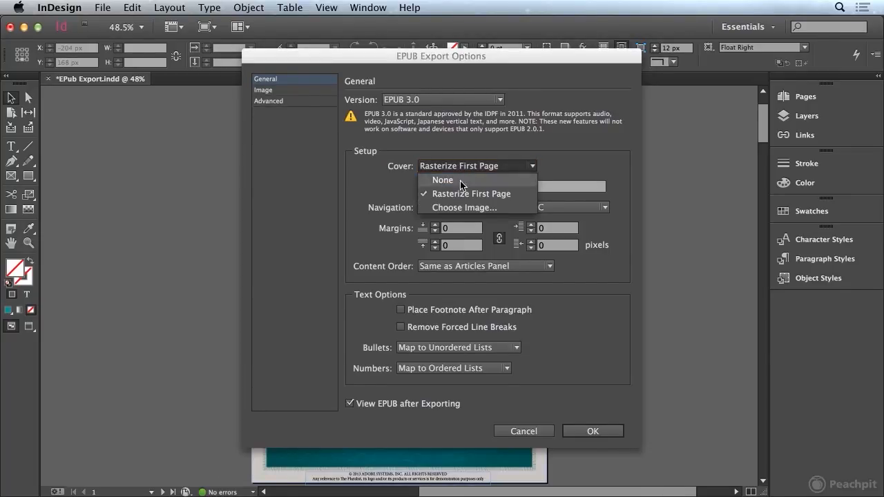
{"action": "mouse_move", "coordinate": [471, 207]}
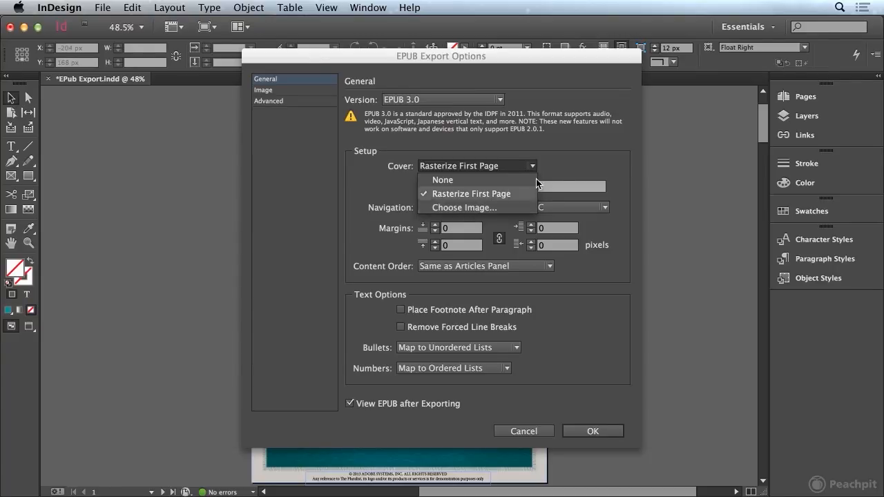
{"action": "left_click", "coordinate": [474, 193]}
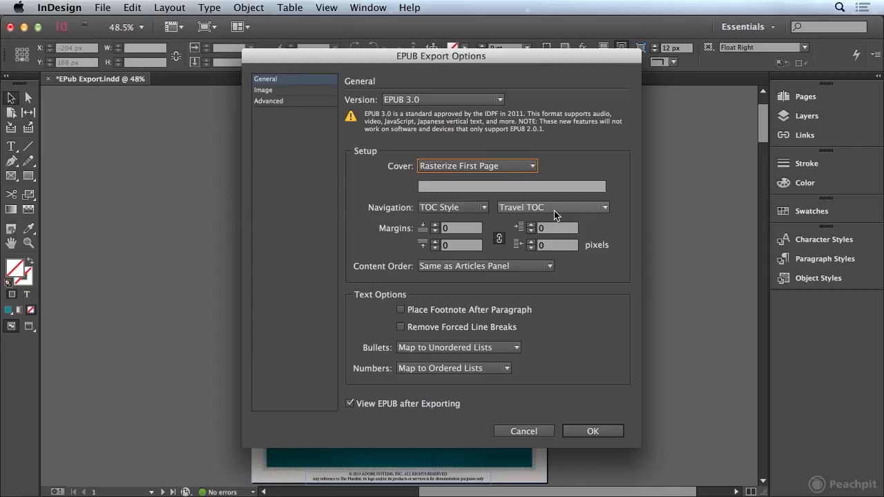
{"action": "mouse_move", "coordinate": [441, 228]}
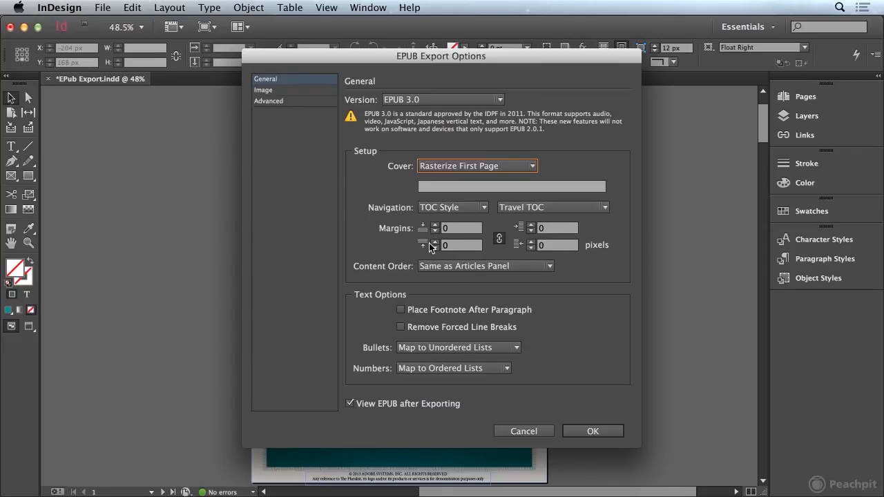
{"action": "mouse_move", "coordinate": [401, 246]}
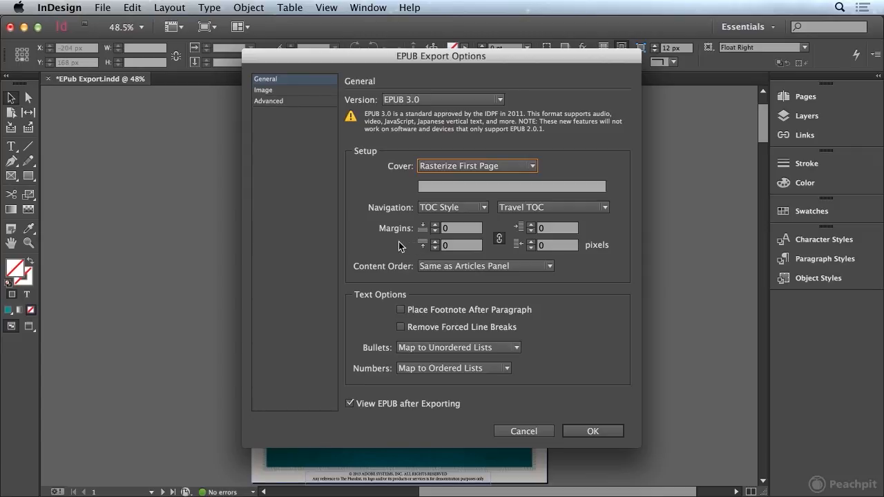
{"action": "mouse_move", "coordinate": [392, 244]}
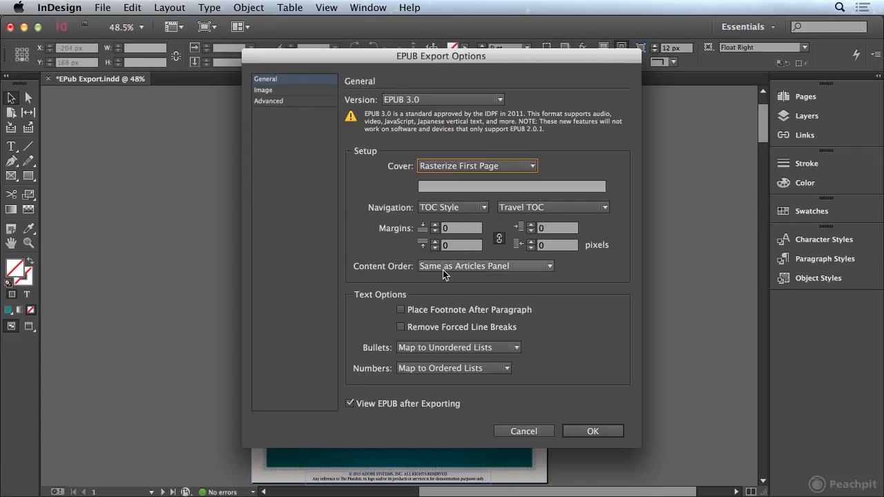
{"action": "mouse_move", "coordinate": [525, 275]}
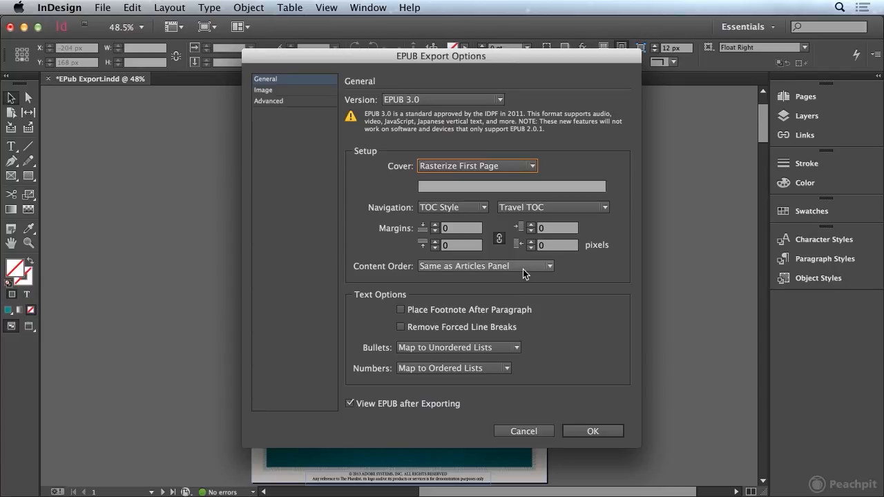
{"action": "mouse_move", "coordinate": [616, 274]}
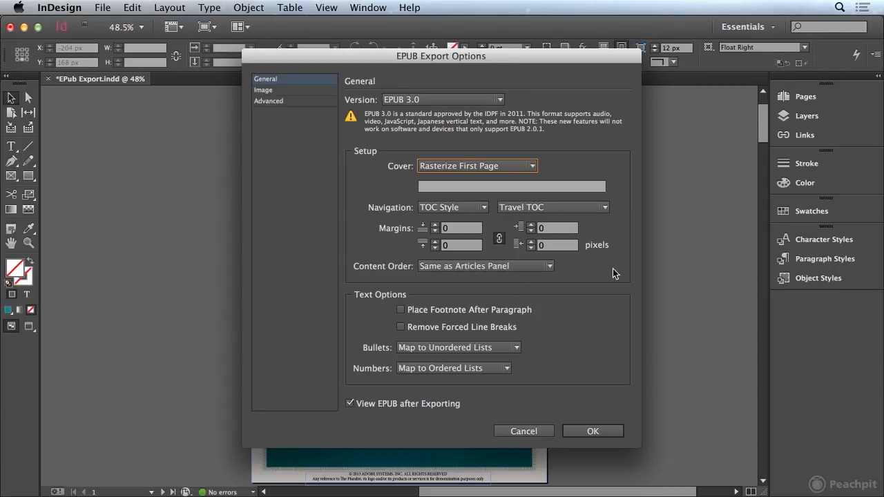
{"action": "mouse_move", "coordinate": [362, 348]}
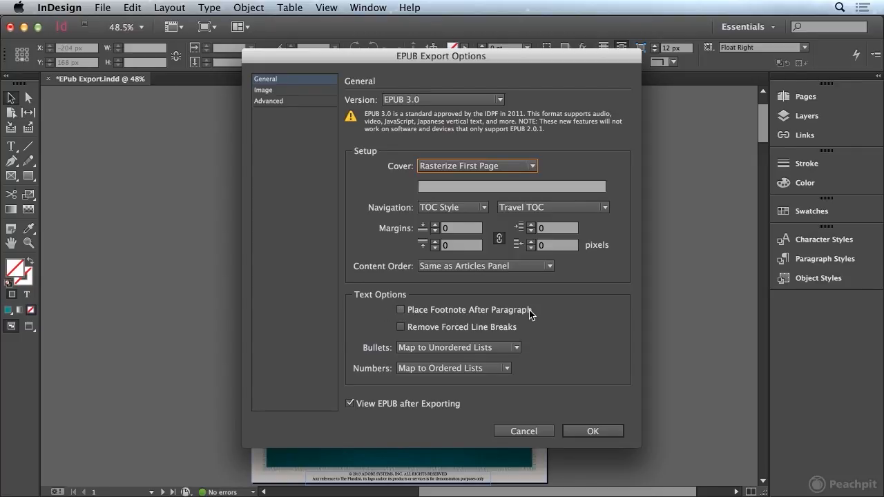
{"action": "mouse_move", "coordinate": [462, 315]}
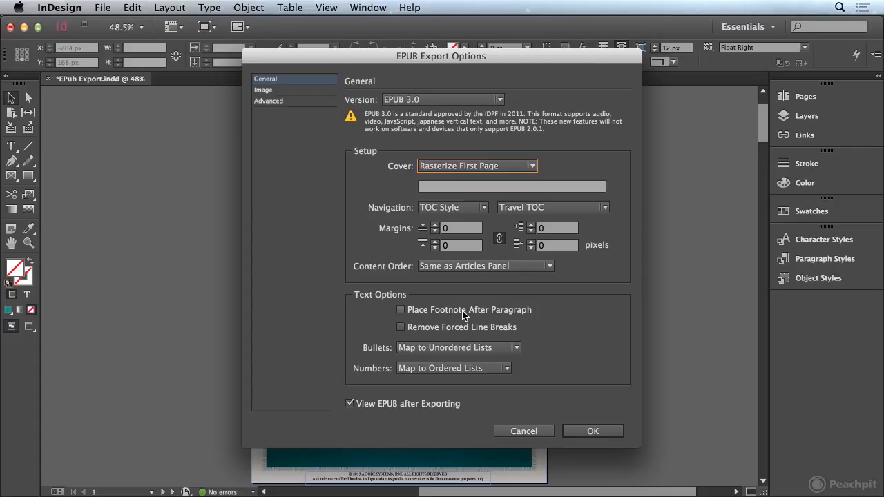
{"action": "mouse_move", "coordinate": [414, 337]}
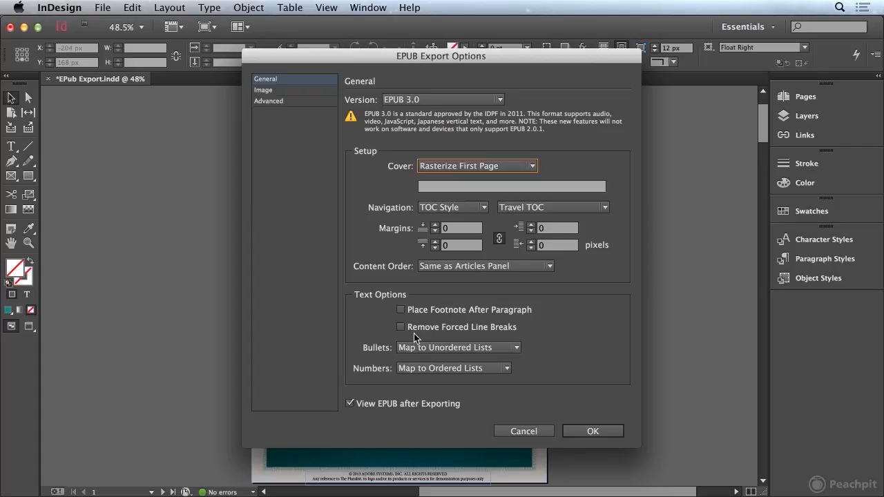
{"action": "mouse_move", "coordinate": [520, 335]}
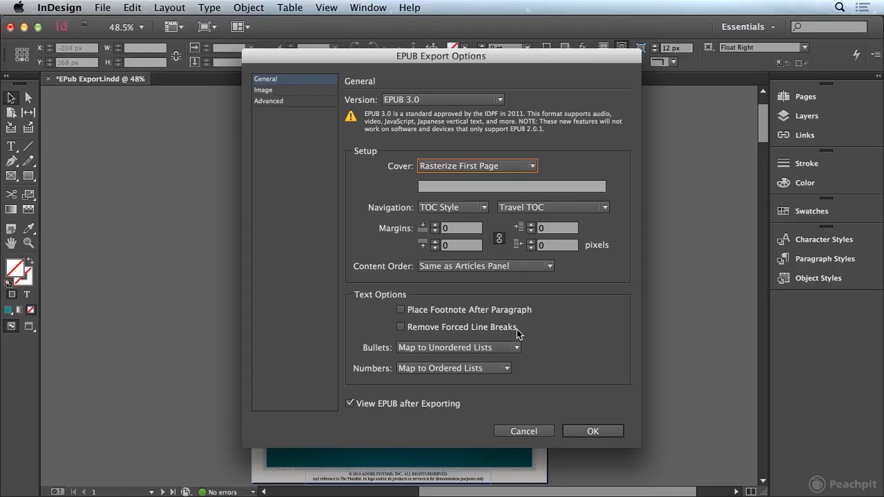
{"action": "mouse_move", "coordinate": [547, 333]}
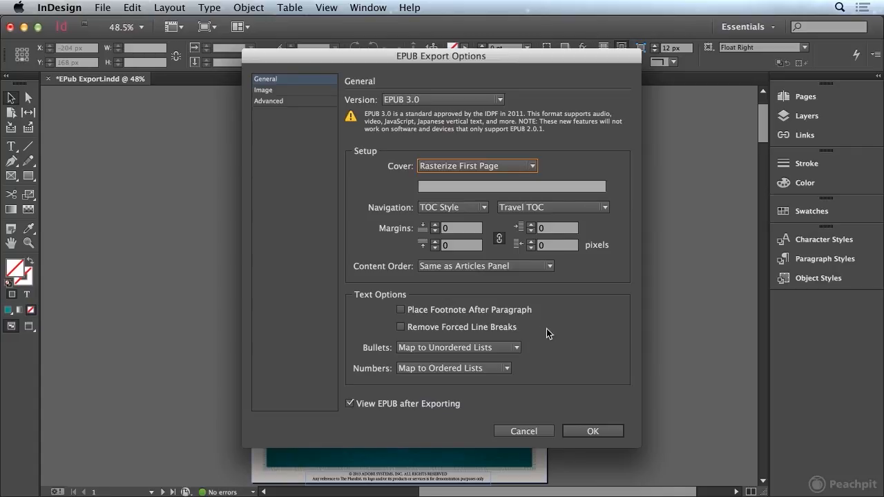
{"action": "mouse_move", "coordinate": [557, 330]}
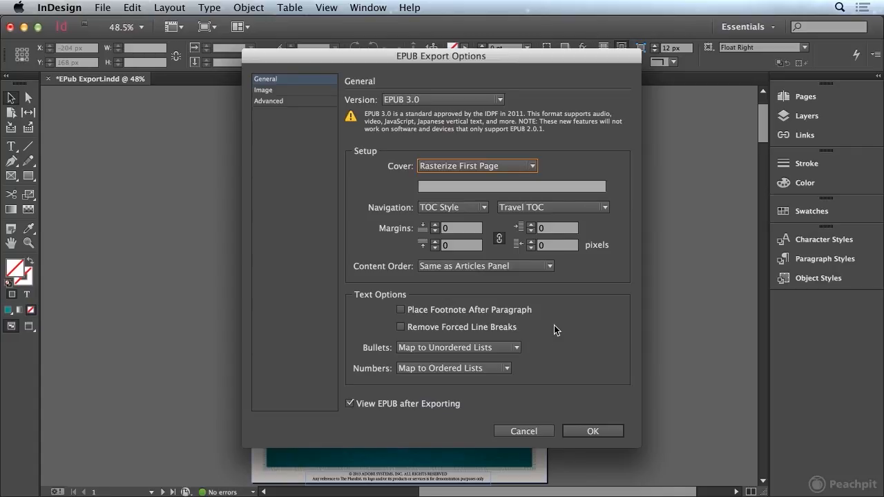
{"action": "mouse_move", "coordinate": [423, 337]}
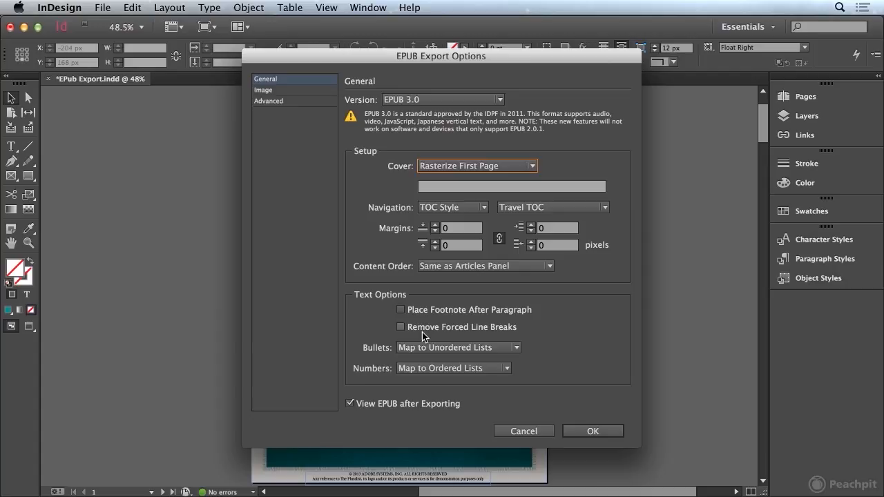
{"action": "mouse_move", "coordinate": [463, 333]}
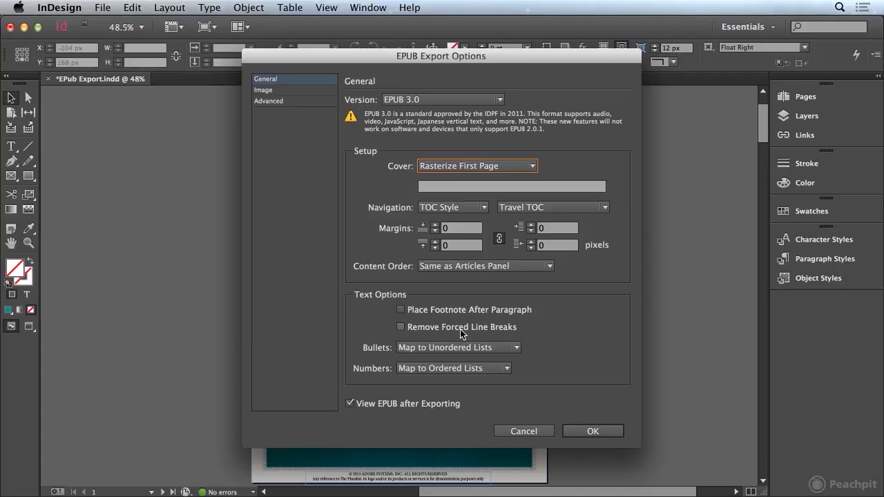
{"action": "mouse_move", "coordinate": [583, 326]}
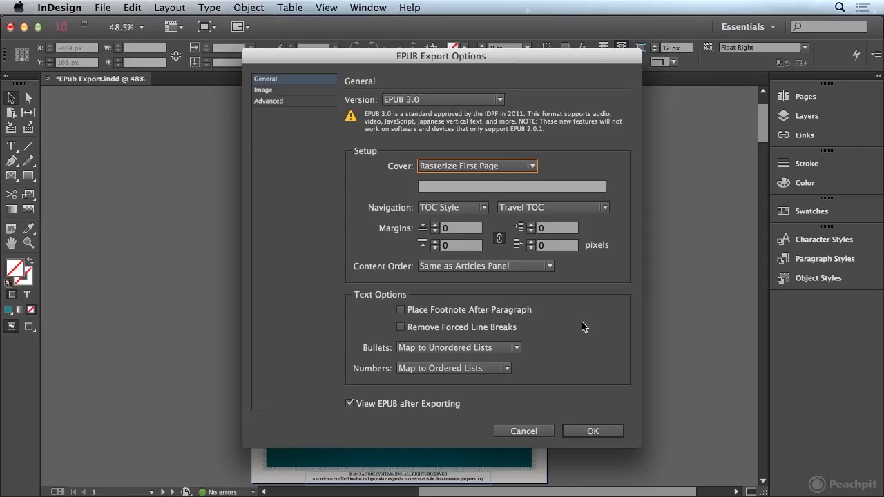
{"action": "mouse_move", "coordinate": [373, 351]}
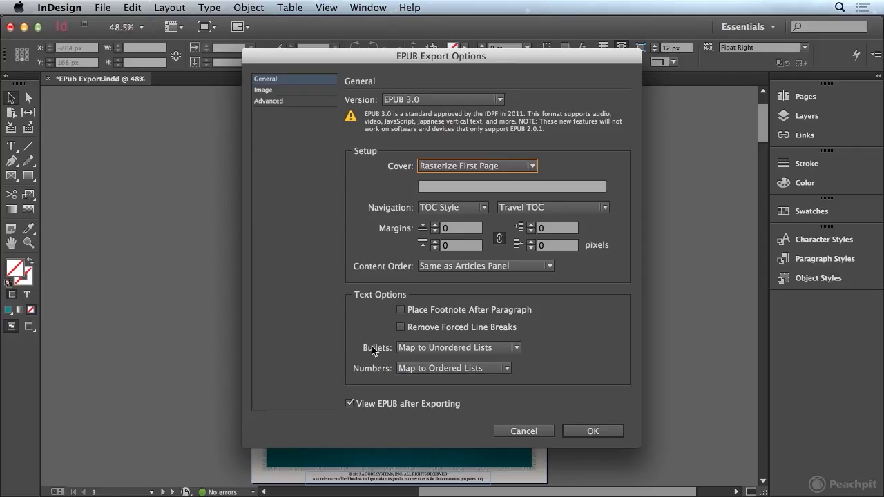
{"action": "mouse_move", "coordinate": [456, 375]}
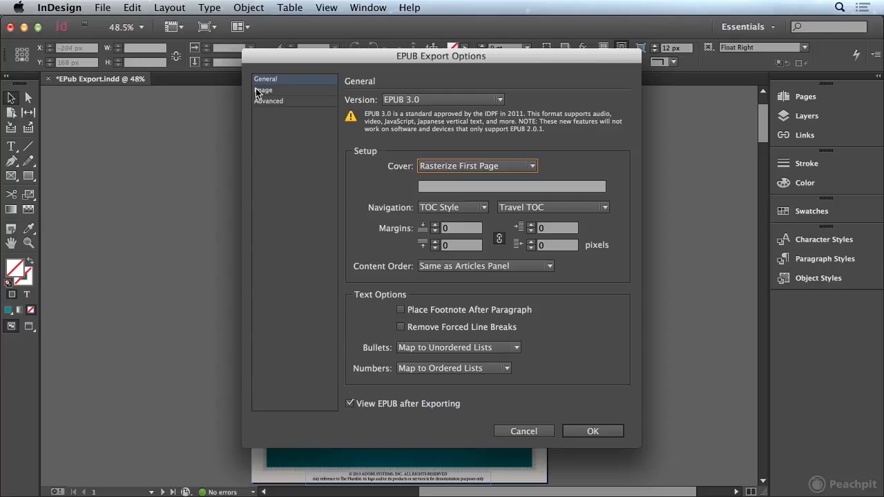
- Review the Image export settings, then move on to the Advanced settings
{"action": "left_click", "coordinate": [264, 90]}
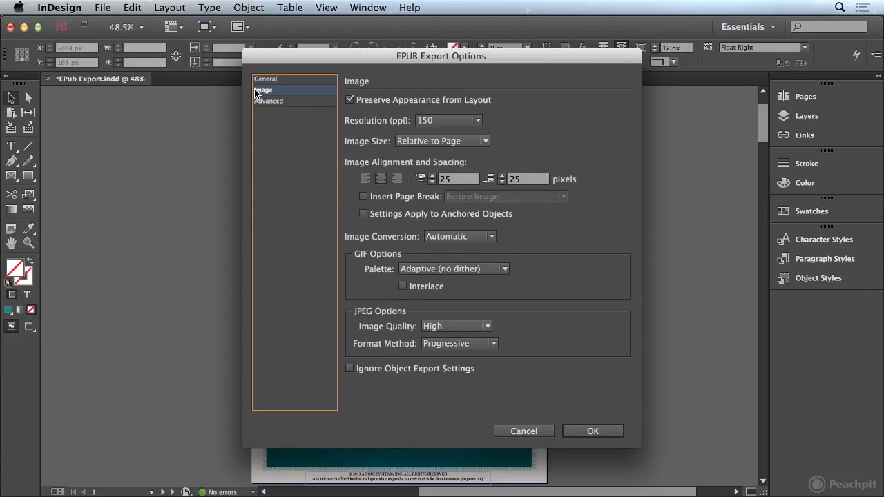
{"action": "mouse_move", "coordinate": [454, 106]}
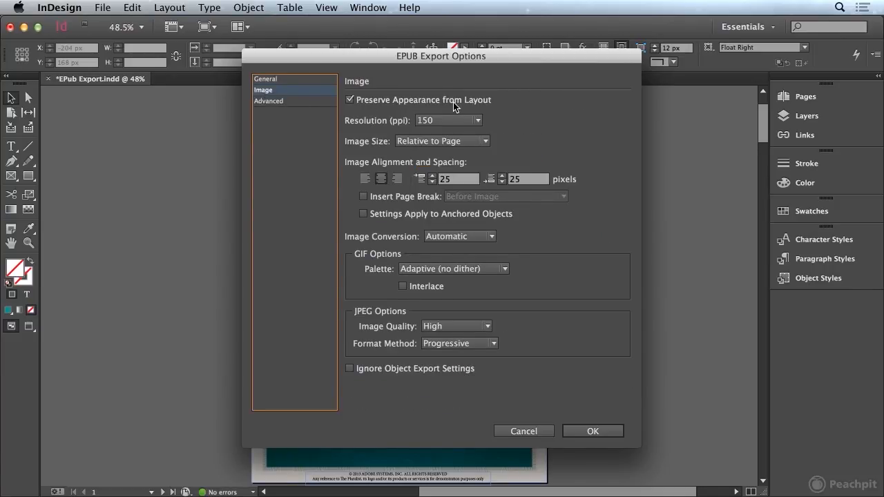
{"action": "mouse_move", "coordinate": [610, 105]}
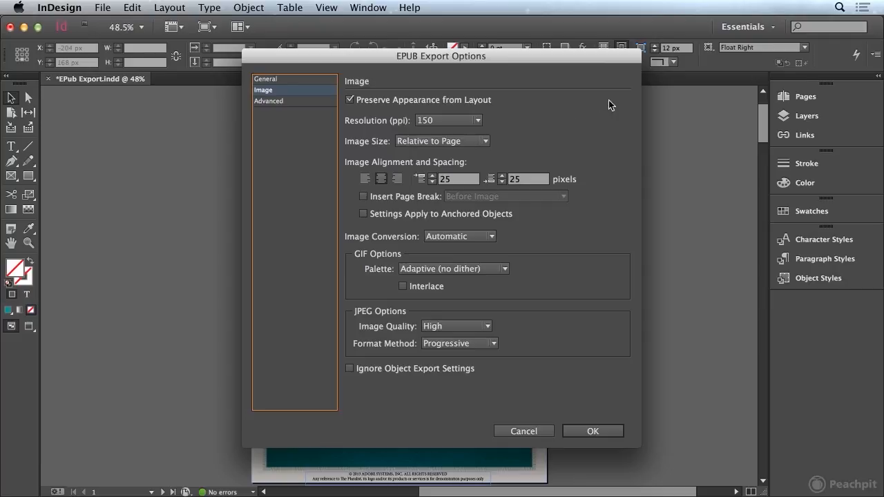
{"action": "mouse_move", "coordinate": [583, 122]}
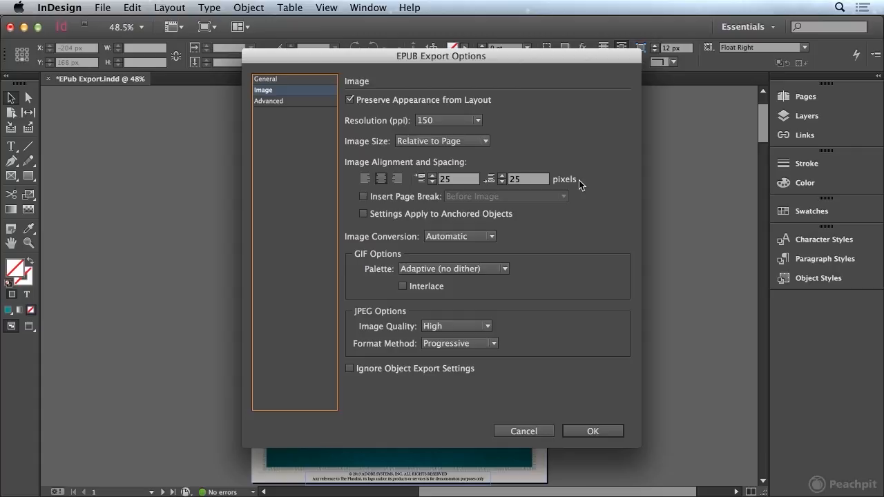
{"action": "mouse_move", "coordinate": [597, 187]}
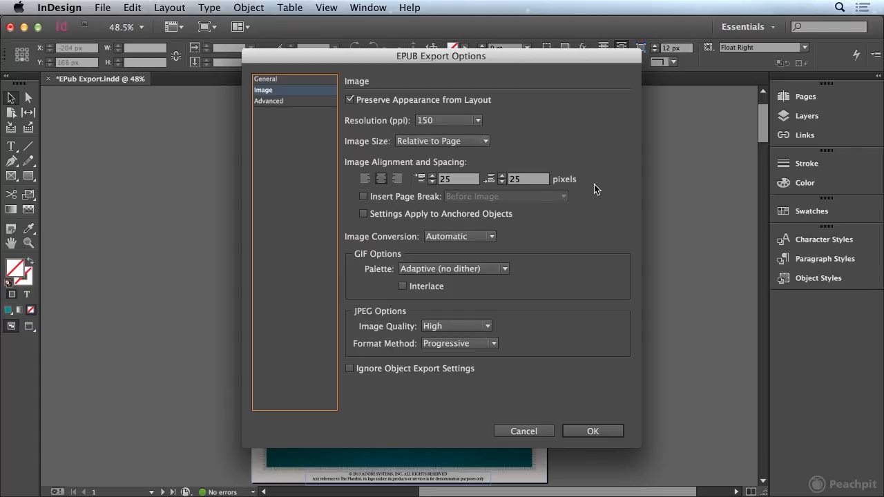
{"action": "left_click", "coordinate": [268, 100]}
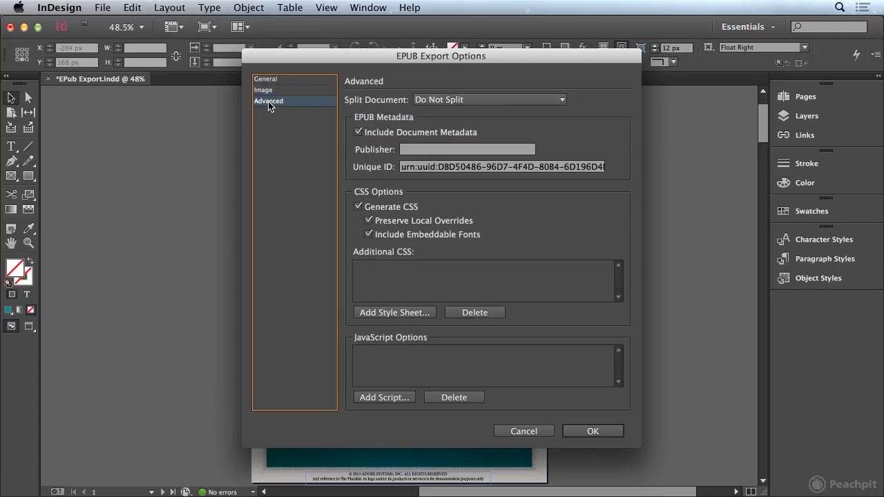
{"action": "mouse_move", "coordinate": [365, 103]}
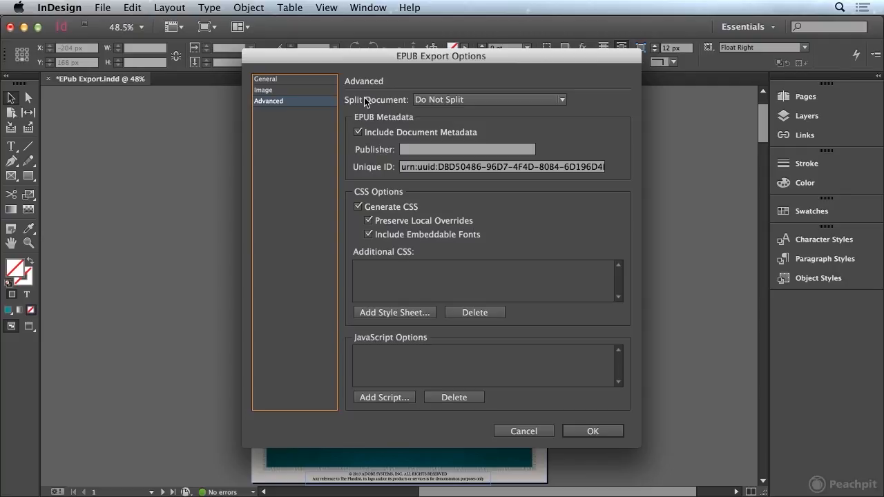
{"action": "left_click", "coordinate": [561, 100]}
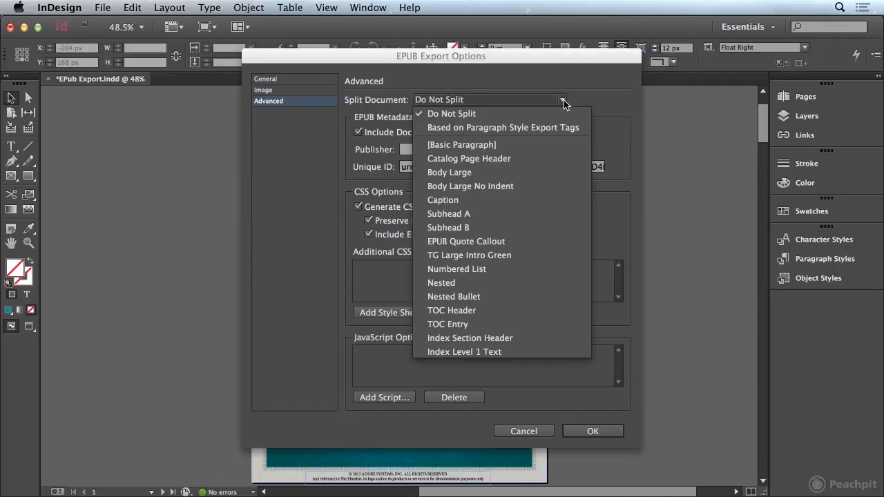
{"action": "mouse_move", "coordinate": [522, 213]}
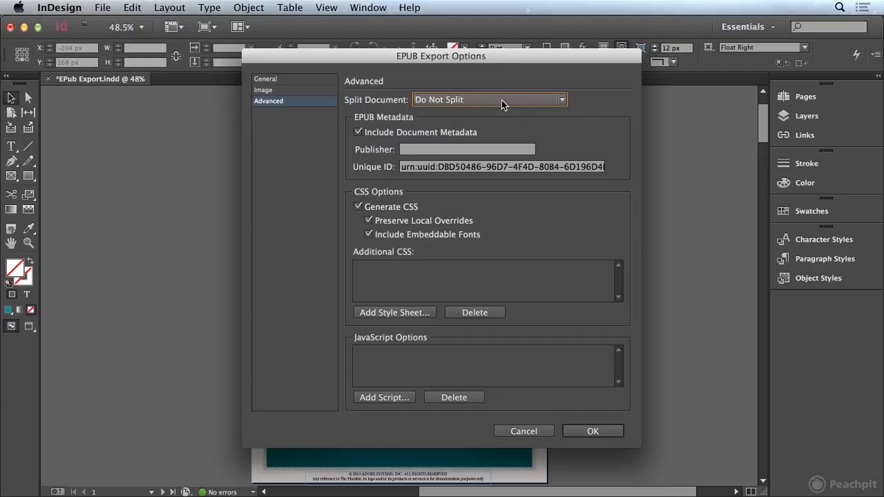
{"action": "mouse_move", "coordinate": [520, 105]}
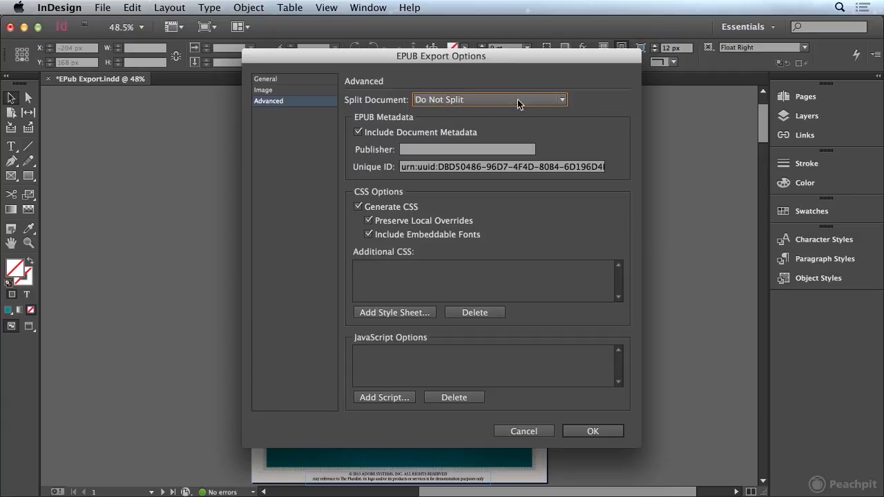
{"action": "mouse_move", "coordinate": [467, 104]}
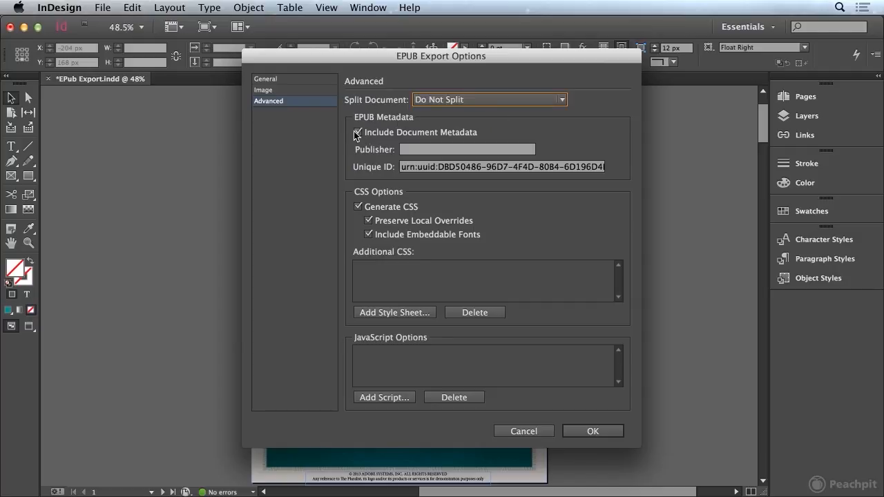
{"action": "mouse_move", "coordinate": [453, 138]}
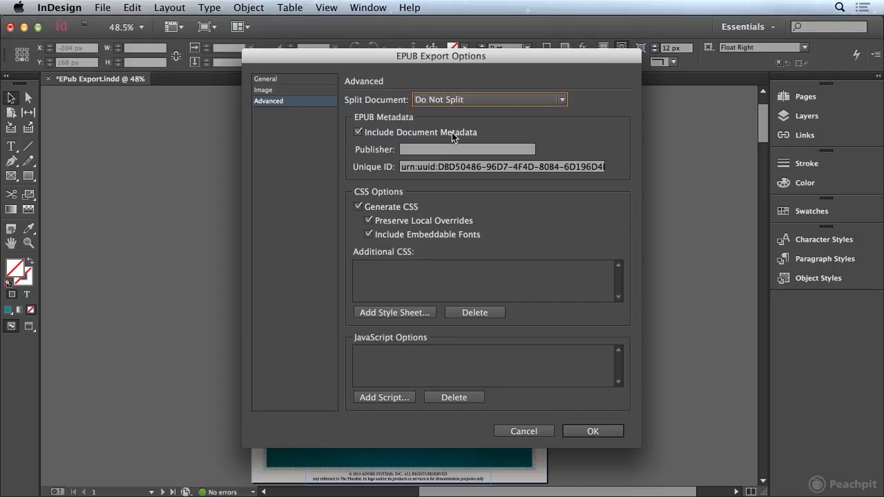
{"action": "mouse_move", "coordinate": [124, 130]}
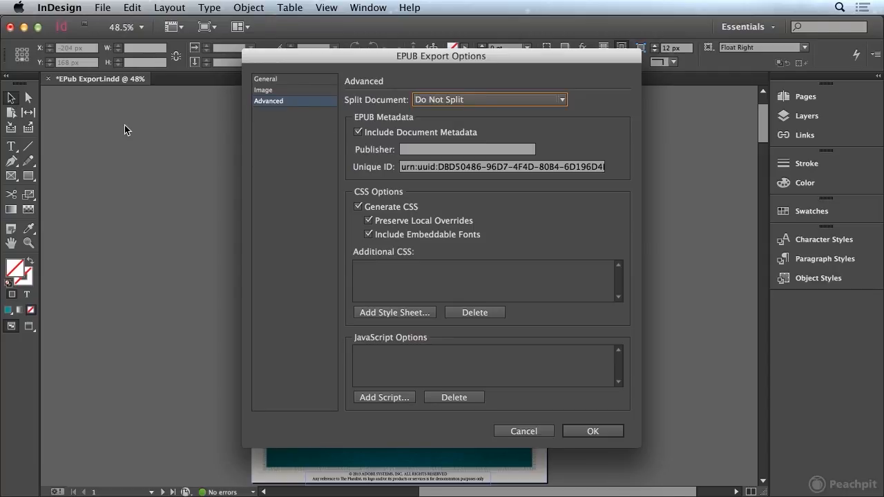
{"action": "mouse_move", "coordinate": [376, 177]}
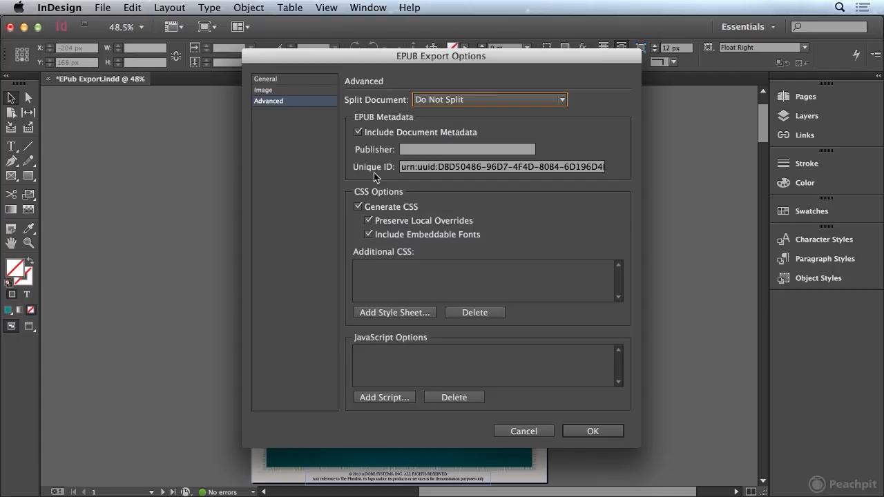
{"action": "mouse_move", "coordinate": [540, 174]}
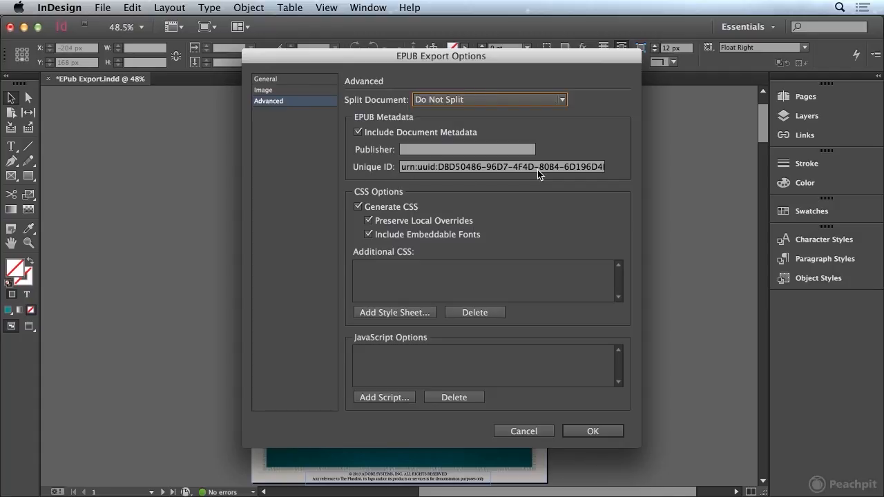
{"action": "mouse_move", "coordinate": [359, 201]}
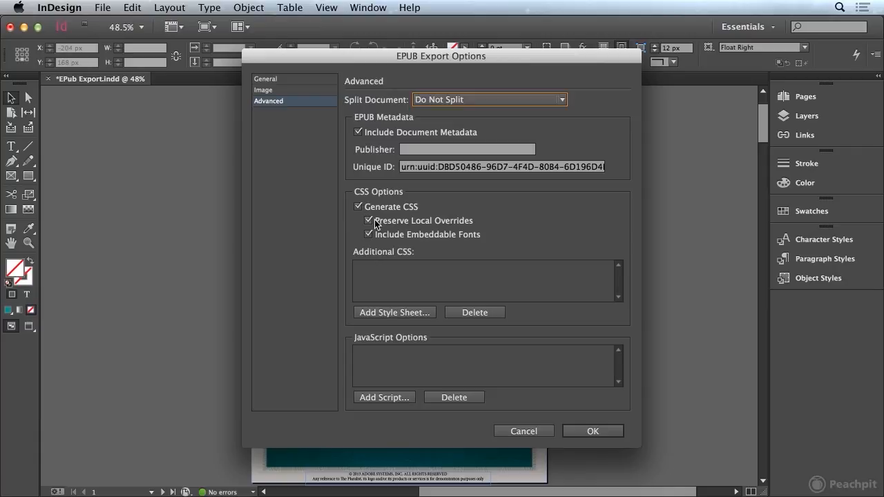
{"action": "mouse_move", "coordinate": [400, 210]}
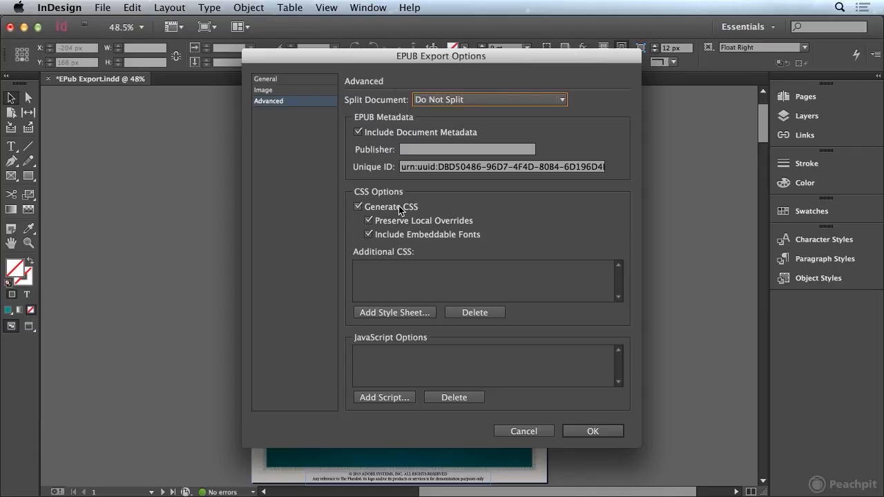
{"action": "mouse_move", "coordinate": [428, 208]}
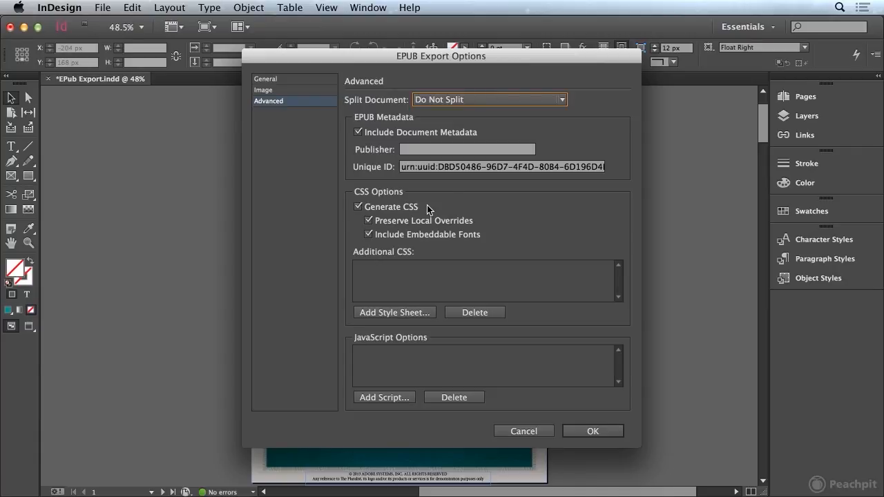
{"action": "mouse_move", "coordinate": [385, 224]}
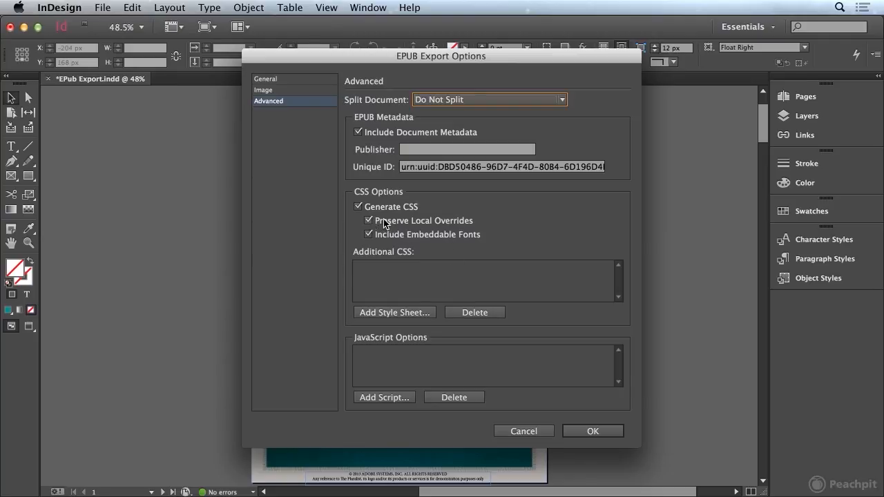
{"action": "mouse_move", "coordinate": [475, 223]}
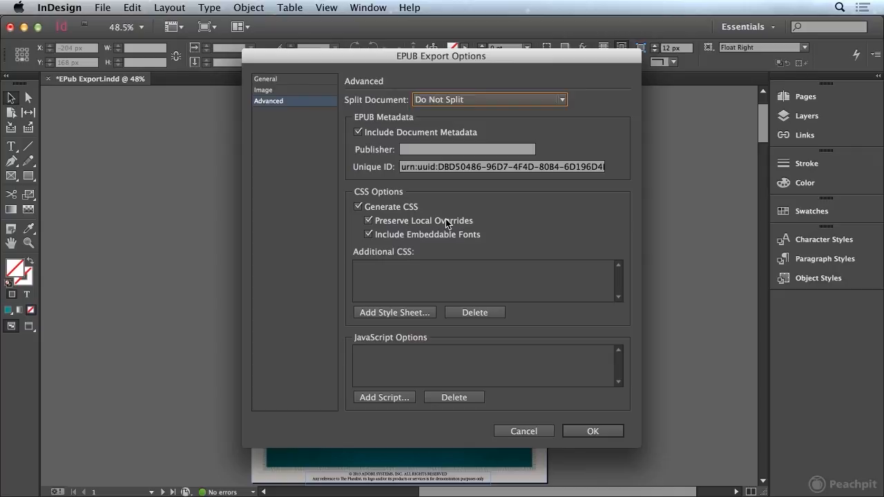
{"action": "mouse_move", "coordinate": [462, 222]}
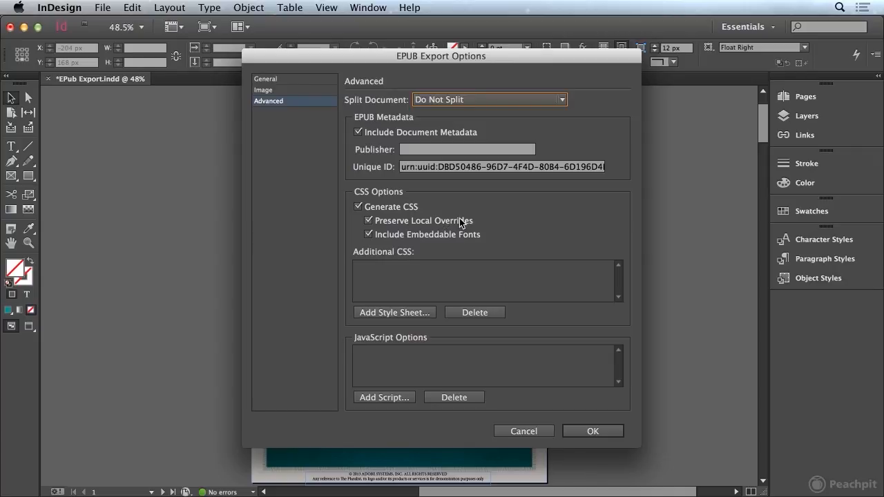
{"action": "mouse_move", "coordinate": [462, 227]}
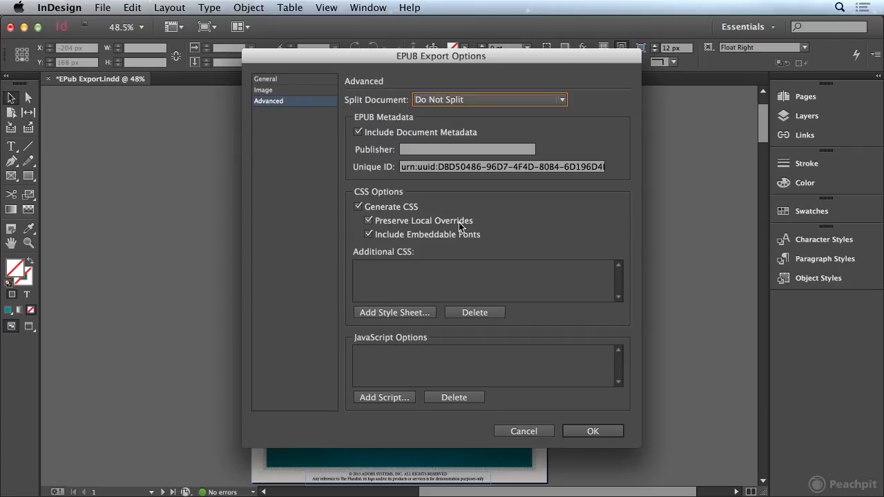
{"action": "mouse_move", "coordinate": [431, 243]}
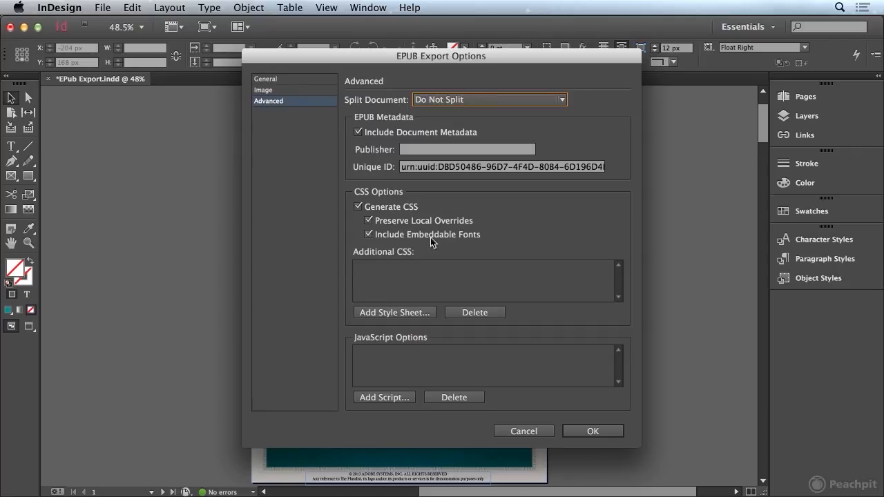
{"action": "mouse_move", "coordinate": [497, 241]}
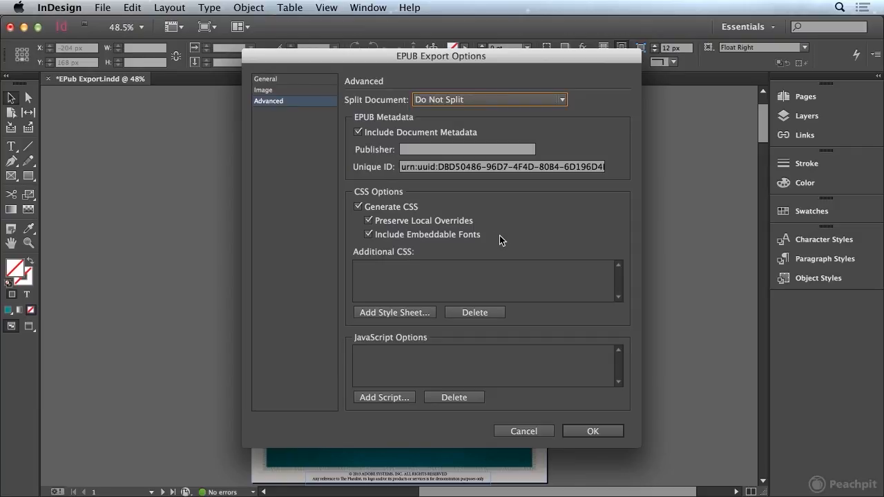
{"action": "mouse_move", "coordinate": [394, 299]}
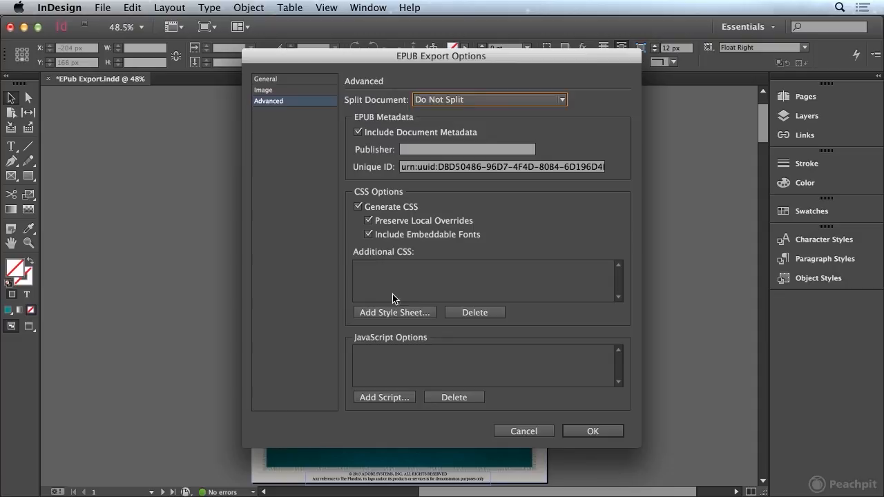
{"action": "mouse_move", "coordinate": [402, 289]}
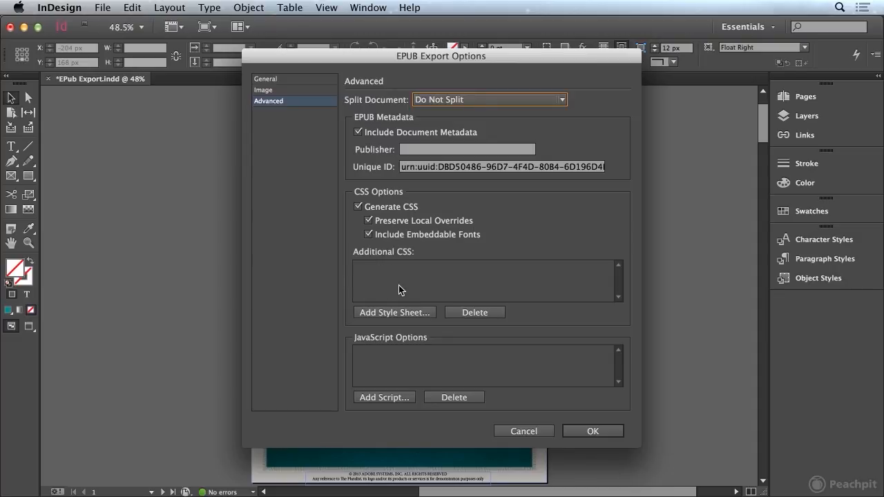
{"action": "mouse_move", "coordinate": [506, 119]}
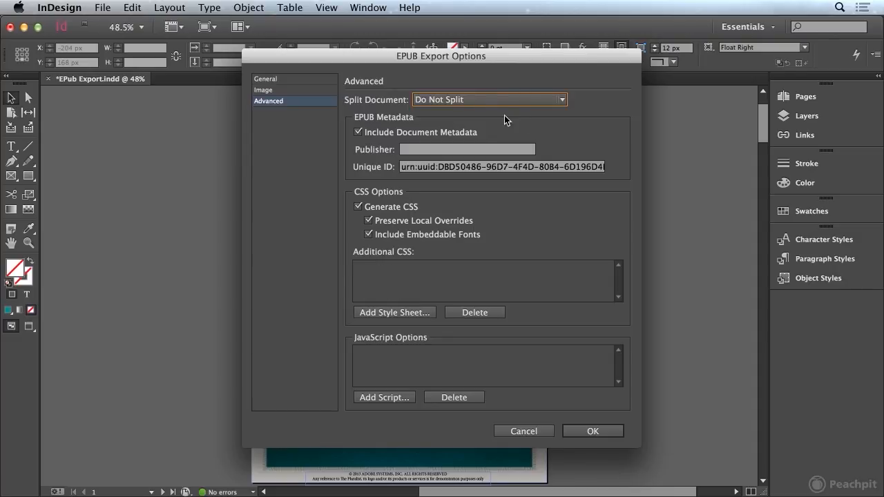
{"action": "mouse_move", "coordinate": [392, 317]}
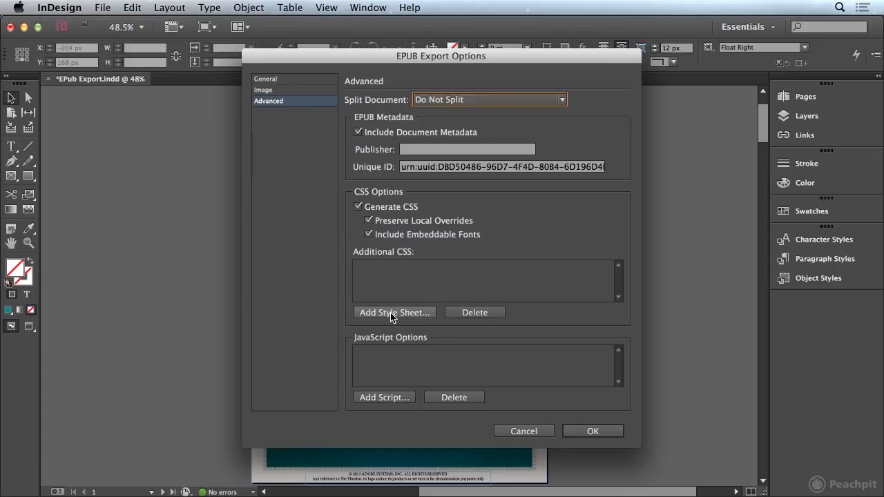
{"action": "mouse_move", "coordinate": [392, 373]}
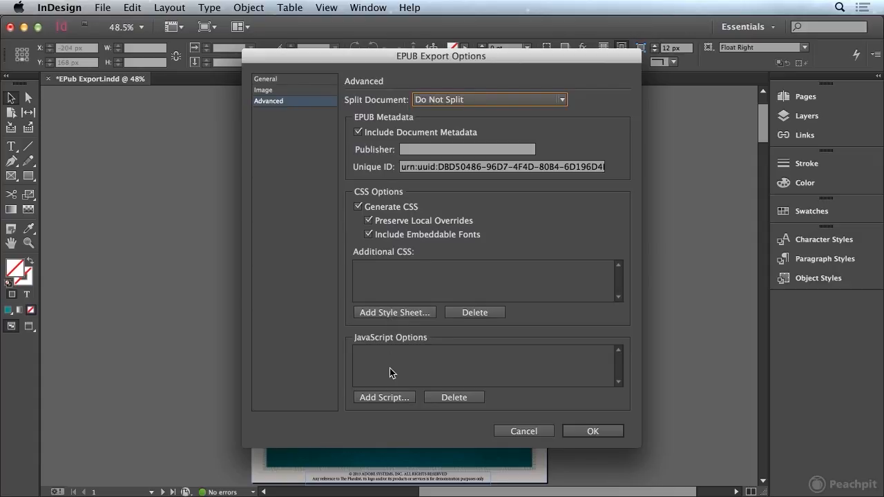
{"action": "mouse_move", "coordinate": [378, 420]}
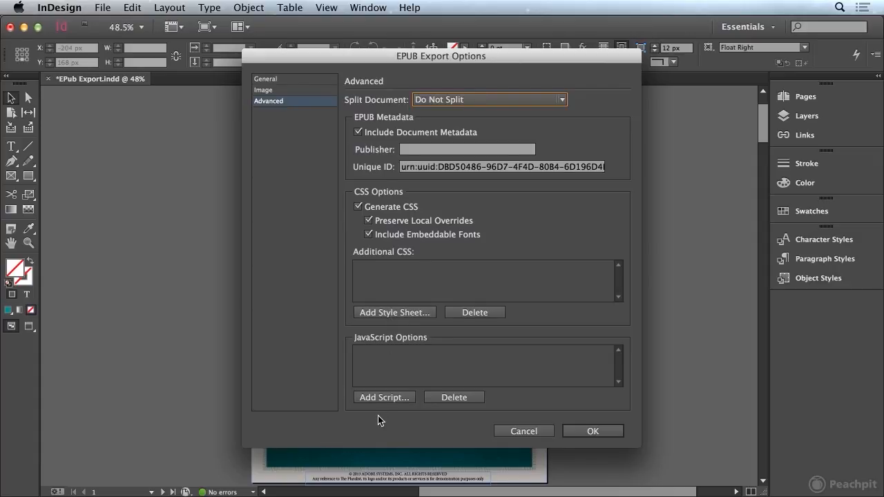
{"action": "mouse_move", "coordinate": [599, 409]}
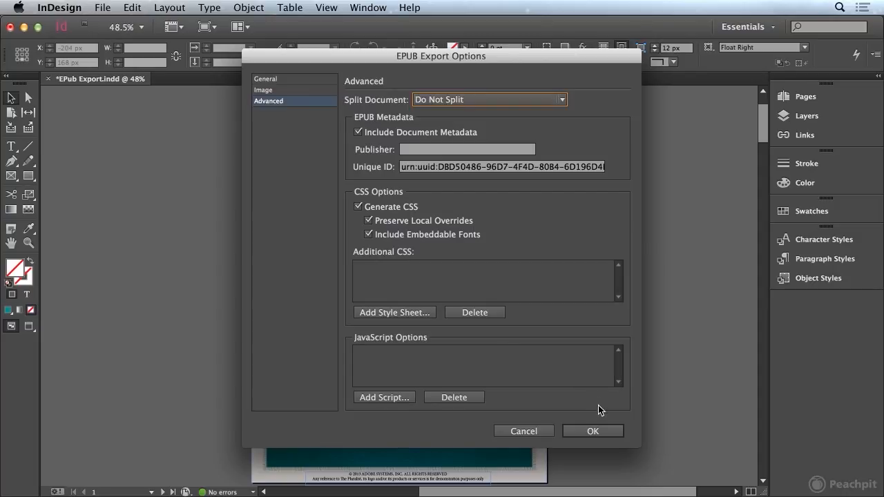
- Export the EPUB with document metadata and generated CSS included
{"action": "left_click", "coordinate": [591, 431]}
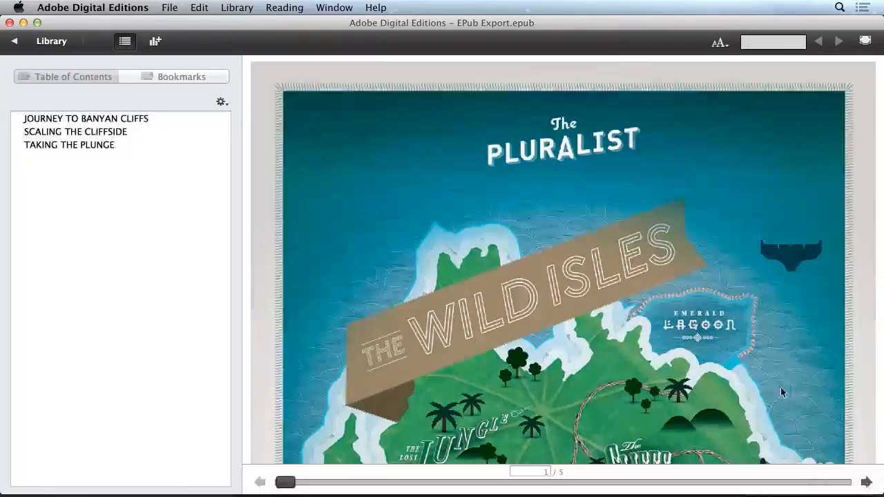
- Page from the last page back through the Index, then return to the library
{"action": "left_click", "coordinate": [865, 481]}
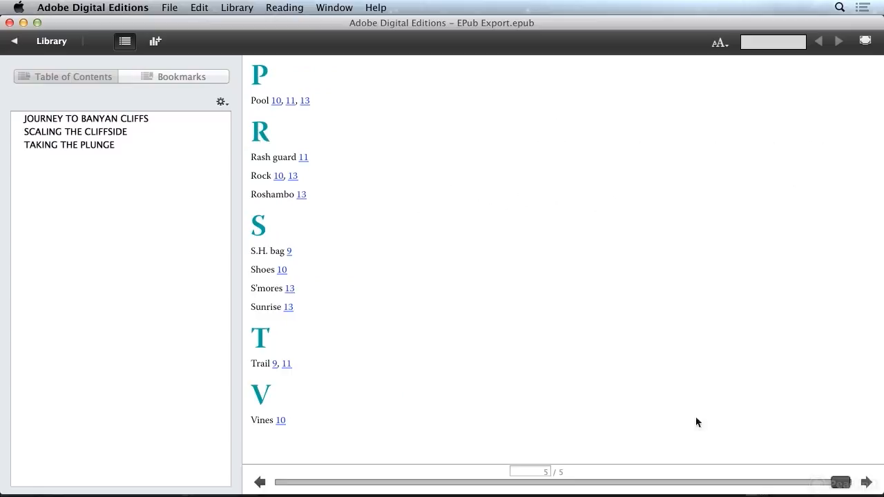
{"action": "left_click", "coordinate": [260, 482]}
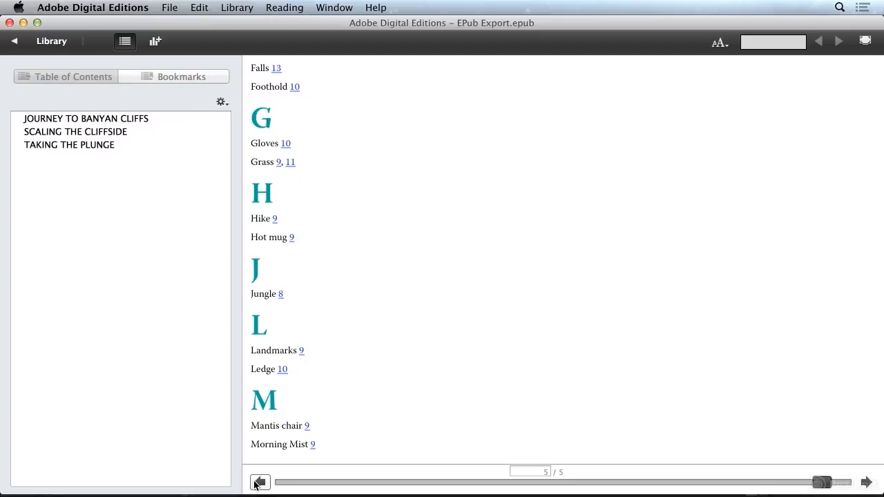
{"action": "left_click", "coordinate": [260, 482]}
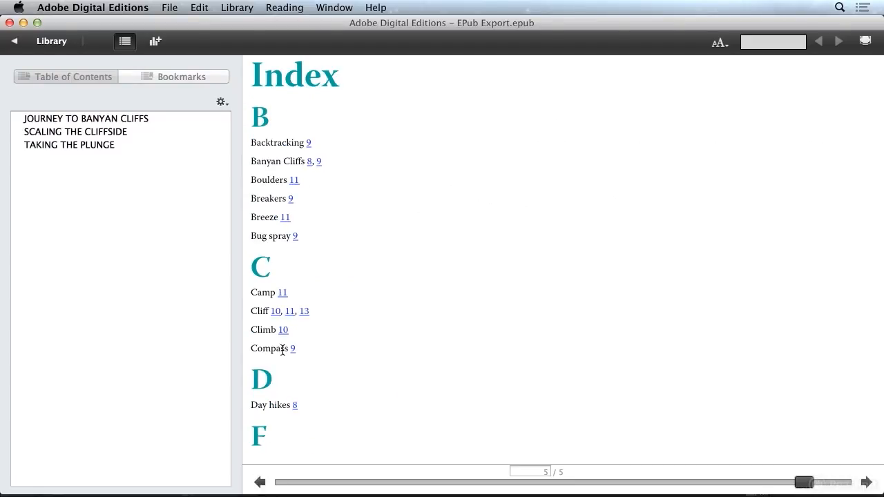
{"action": "mouse_move", "coordinate": [301, 104]}
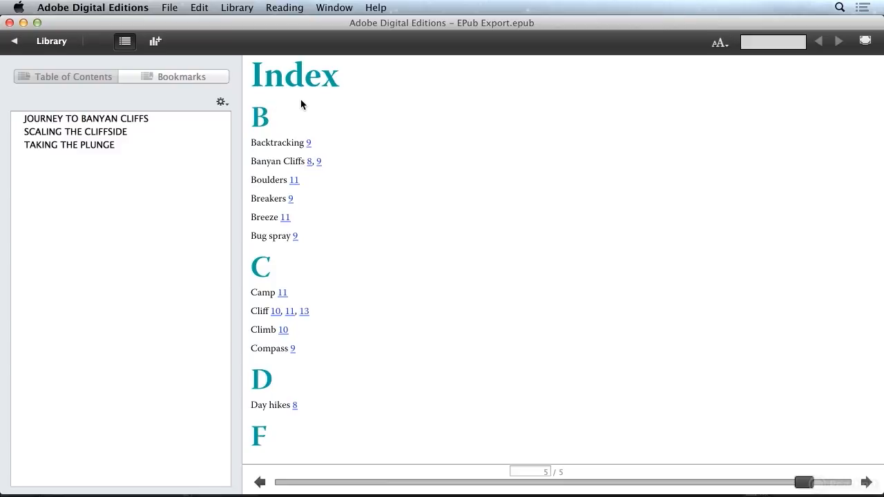
{"action": "mouse_move", "coordinate": [289, 201]}
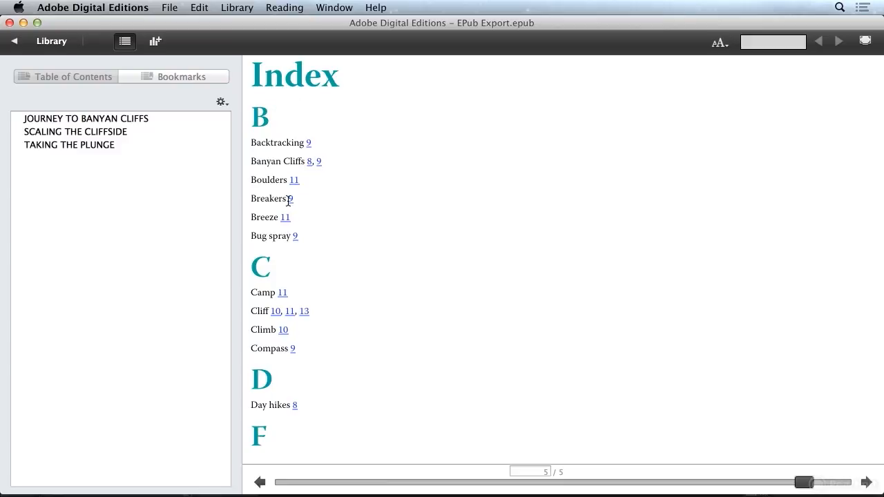
{"action": "mouse_move", "coordinate": [290, 202]}
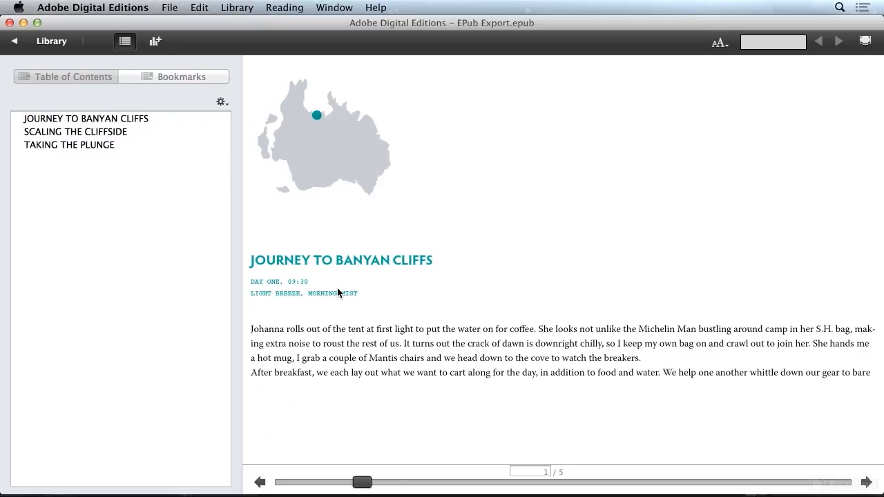
{"action": "left_click", "coordinate": [51, 41]}
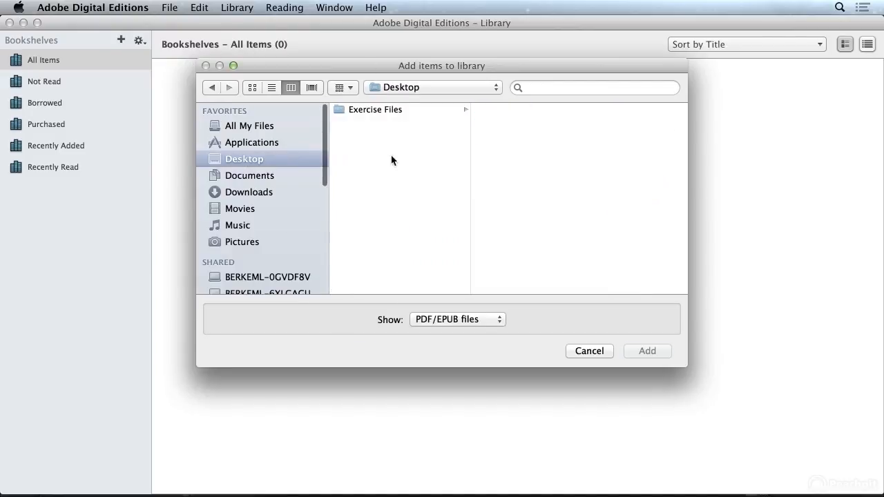
- Add 'EPub Export.epub' from Exercise Files > Chapter 16 to the library
{"action": "left_click", "coordinate": [376, 109]}
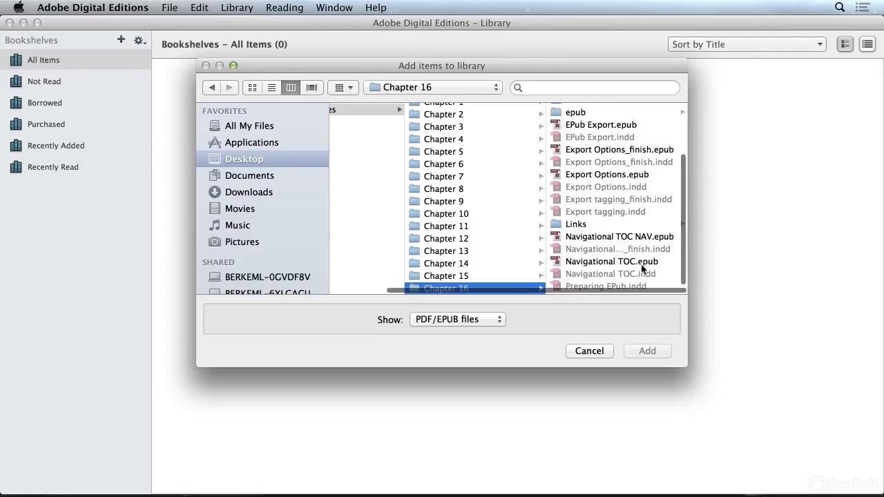
{"action": "left_click", "coordinate": [456, 171]}
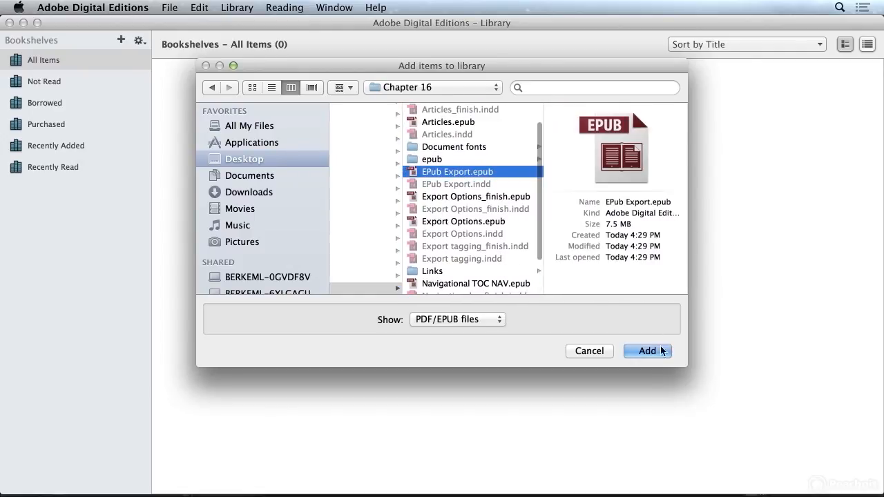
{"action": "left_click", "coordinate": [647, 351]}
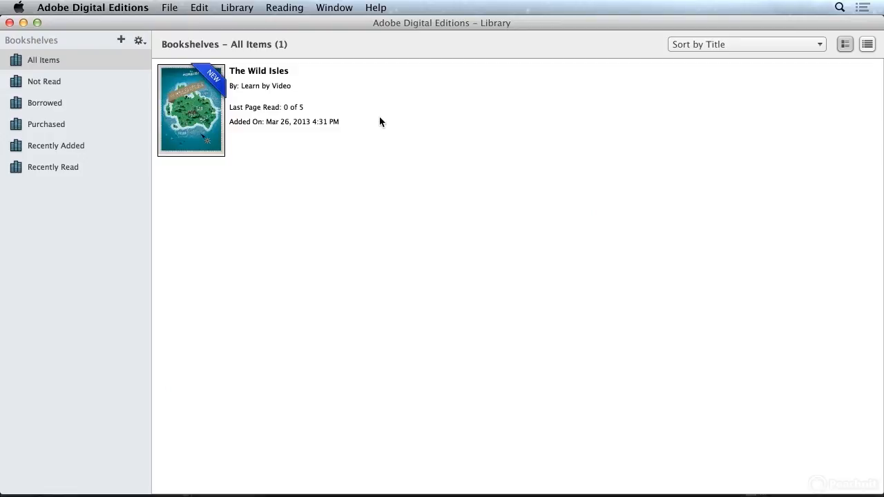
{"action": "mouse_move", "coordinate": [180, 128]}
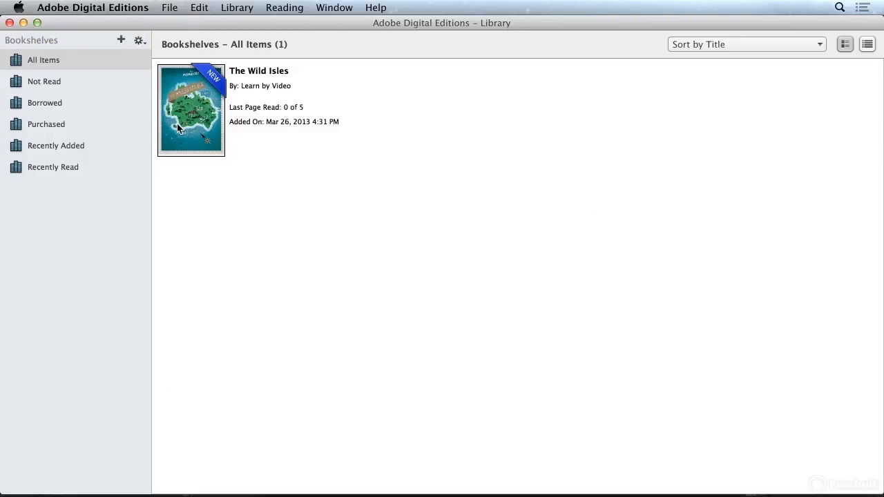
{"action": "mouse_move", "coordinate": [185, 103]}
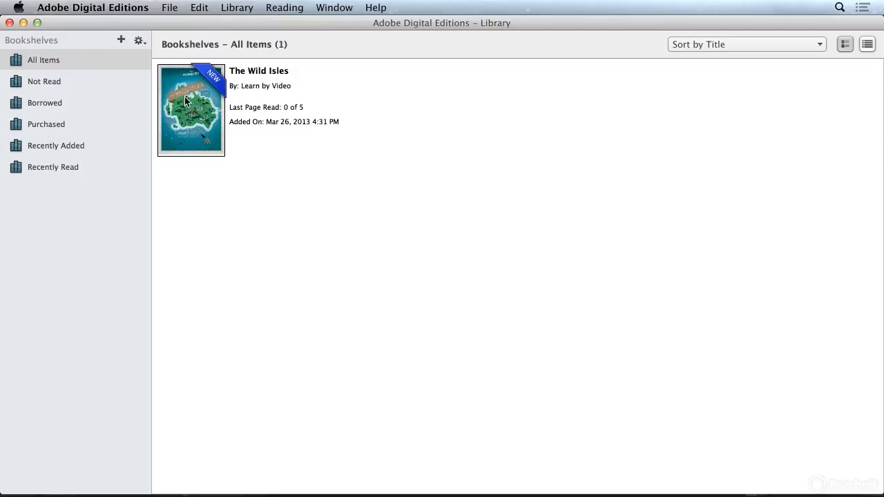
{"action": "mouse_move", "coordinate": [301, 76]}
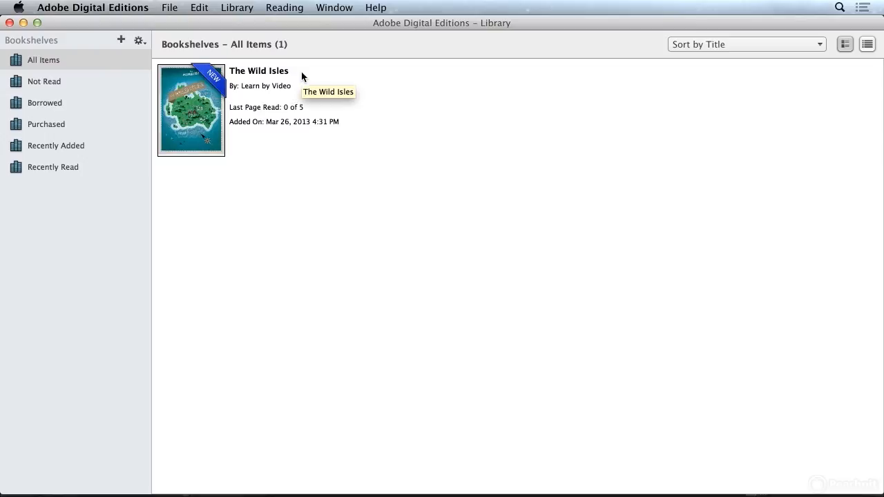
{"action": "mouse_move", "coordinate": [275, 74]}
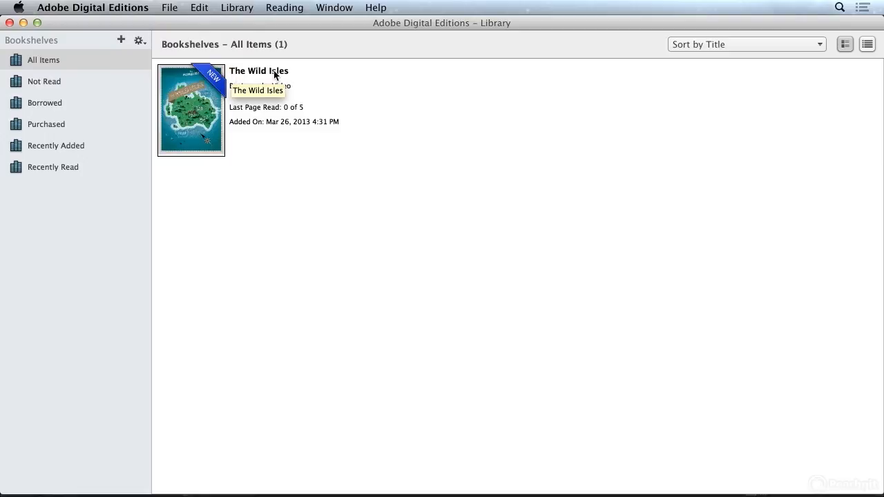
{"action": "mouse_move", "coordinate": [269, 88]}
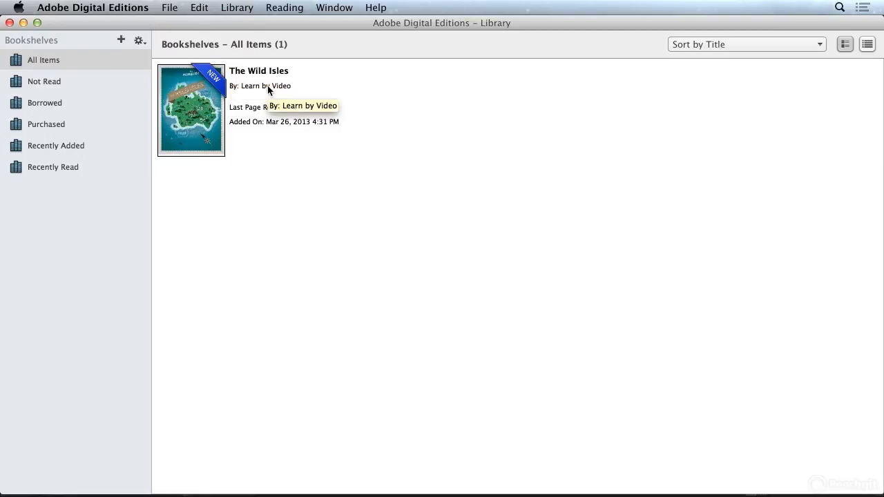
{"action": "mouse_move", "coordinate": [240, 209]}
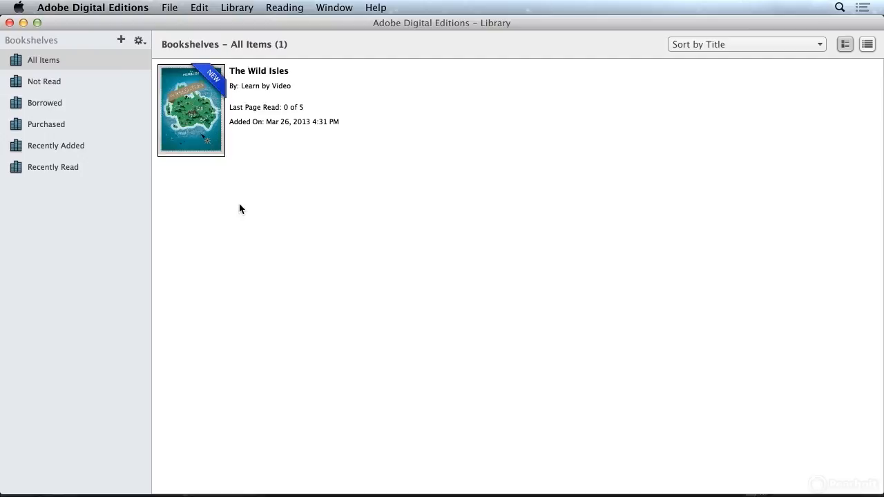